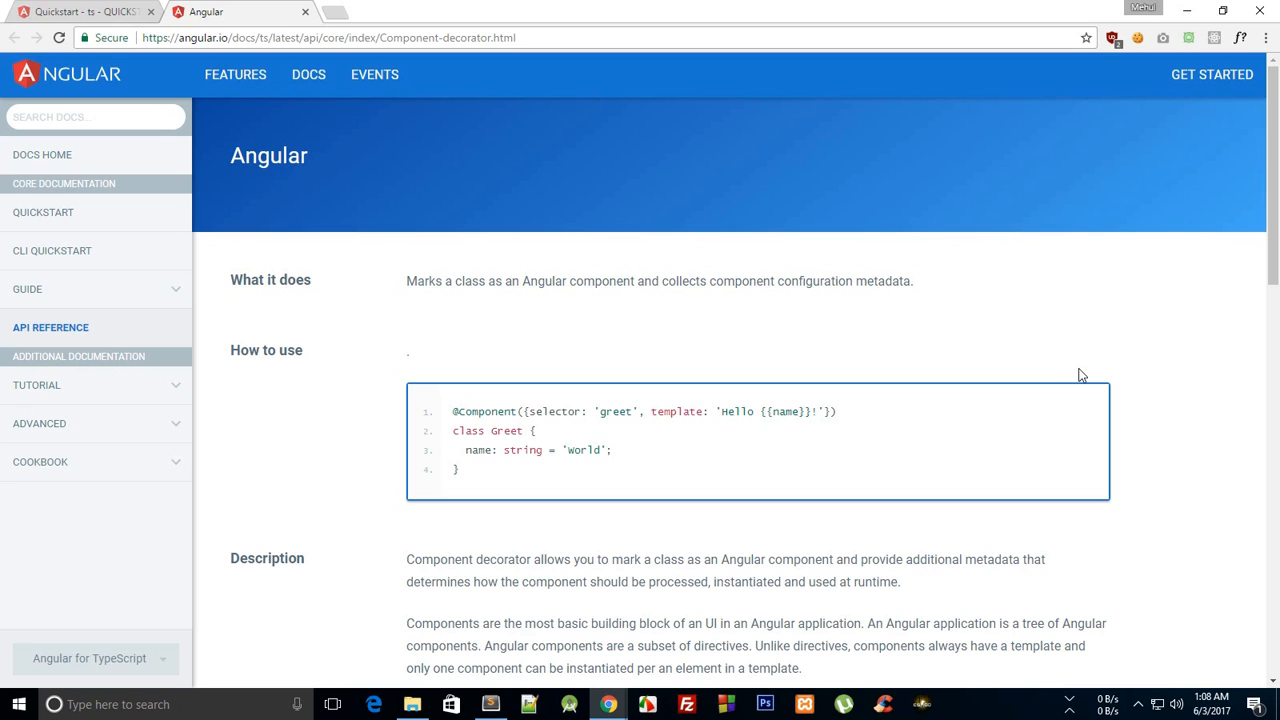
mouse_move(900, 362)
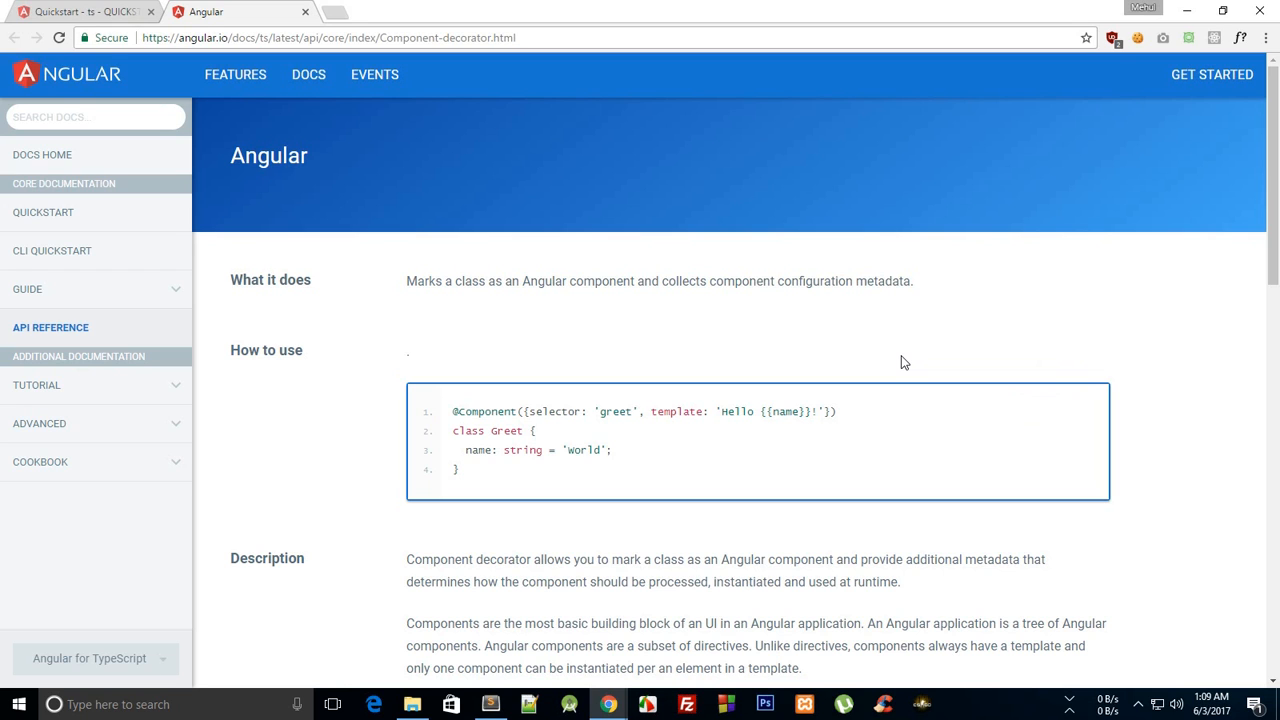
mouse_move(850, 396)
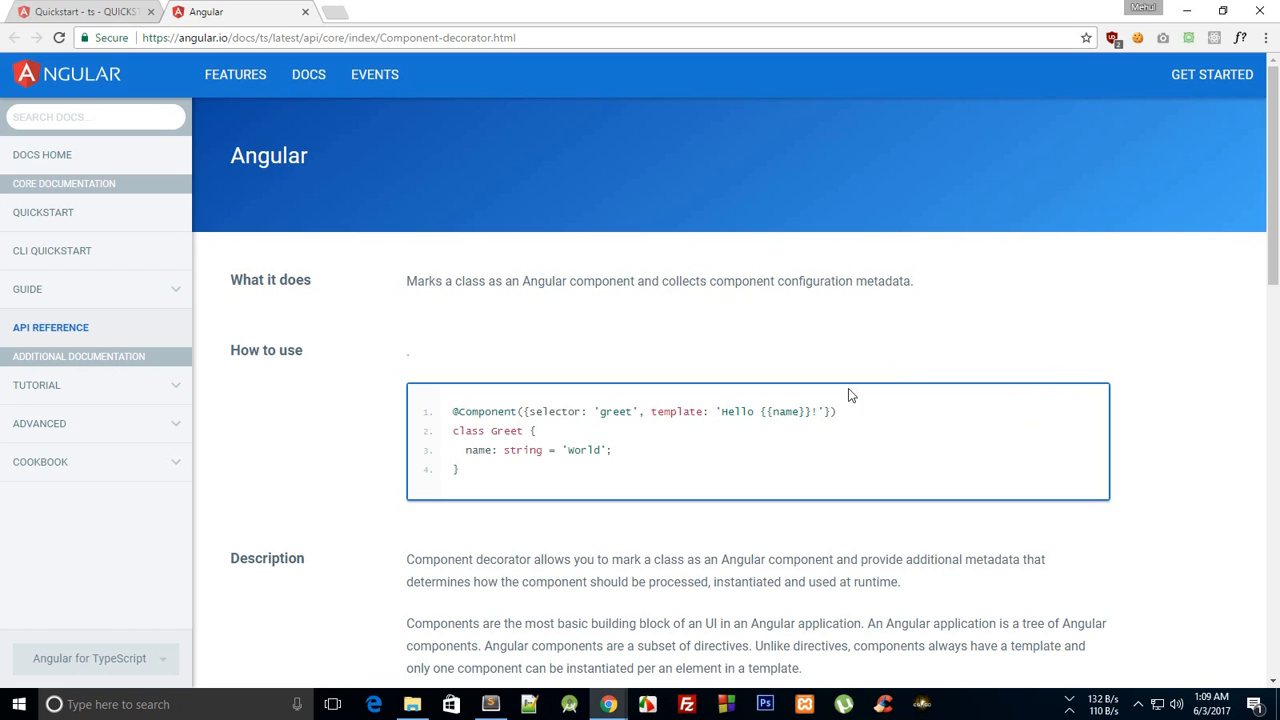
mouse_move(540, 630)
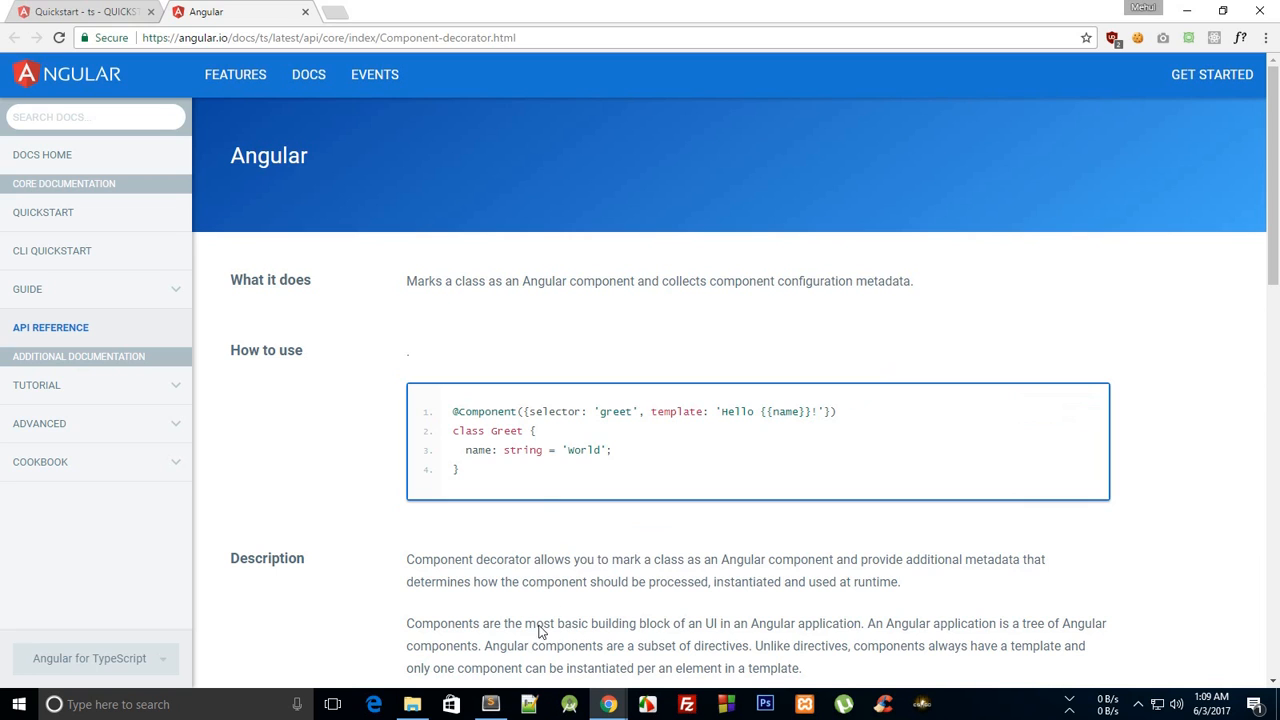
mouse_move(456, 412)
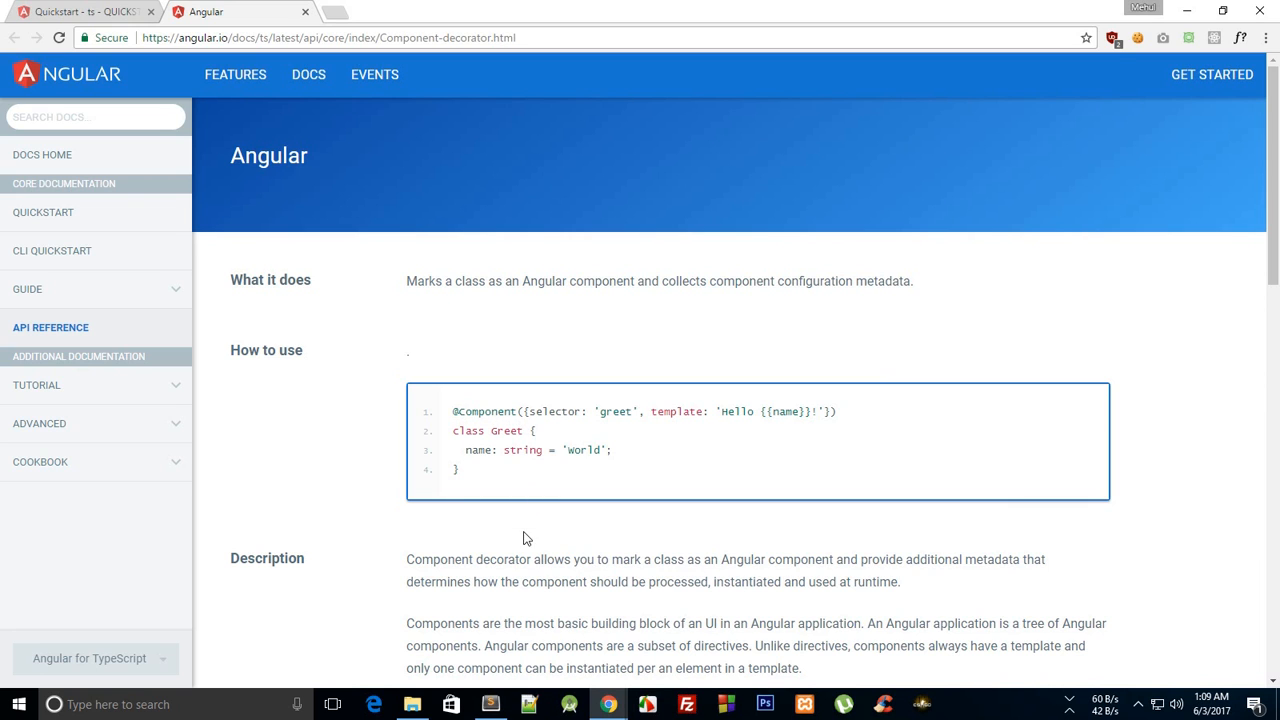
Step: Review app.component.ts's template and style references, then view app.component.html from the sidebar
click(490, 704)
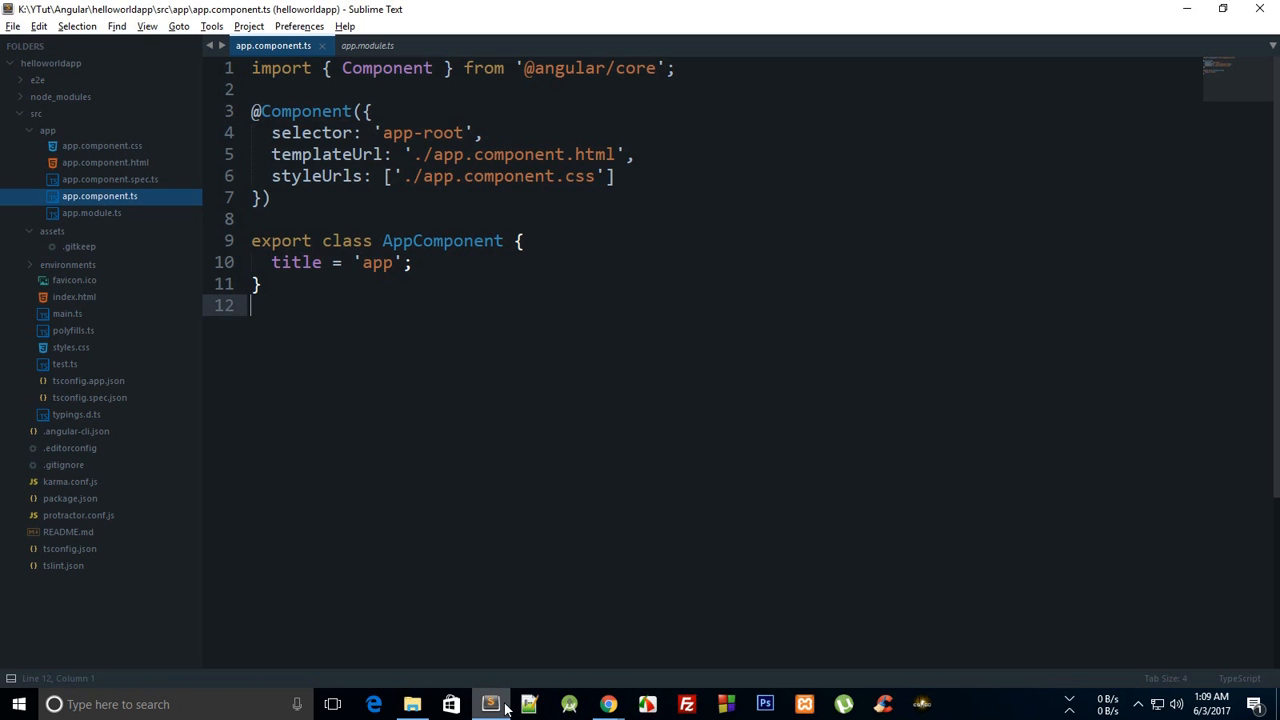
drag(270, 154, 270, 198)
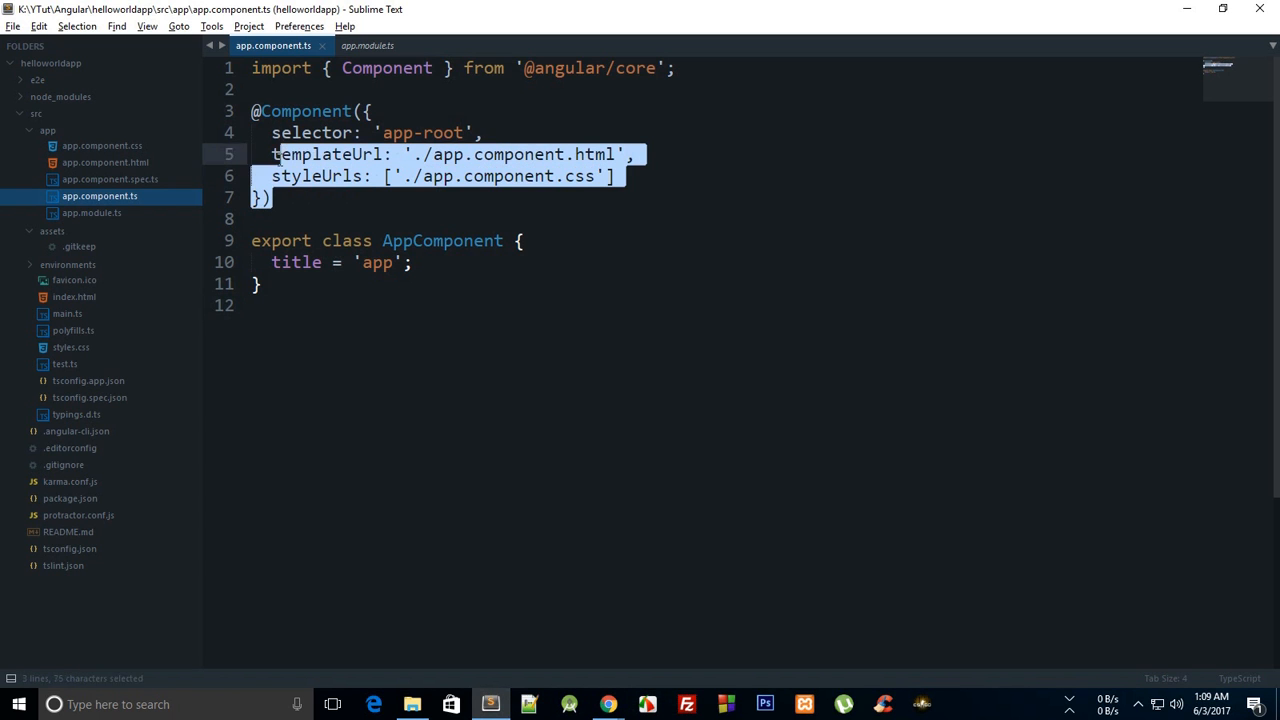
click(322, 198)
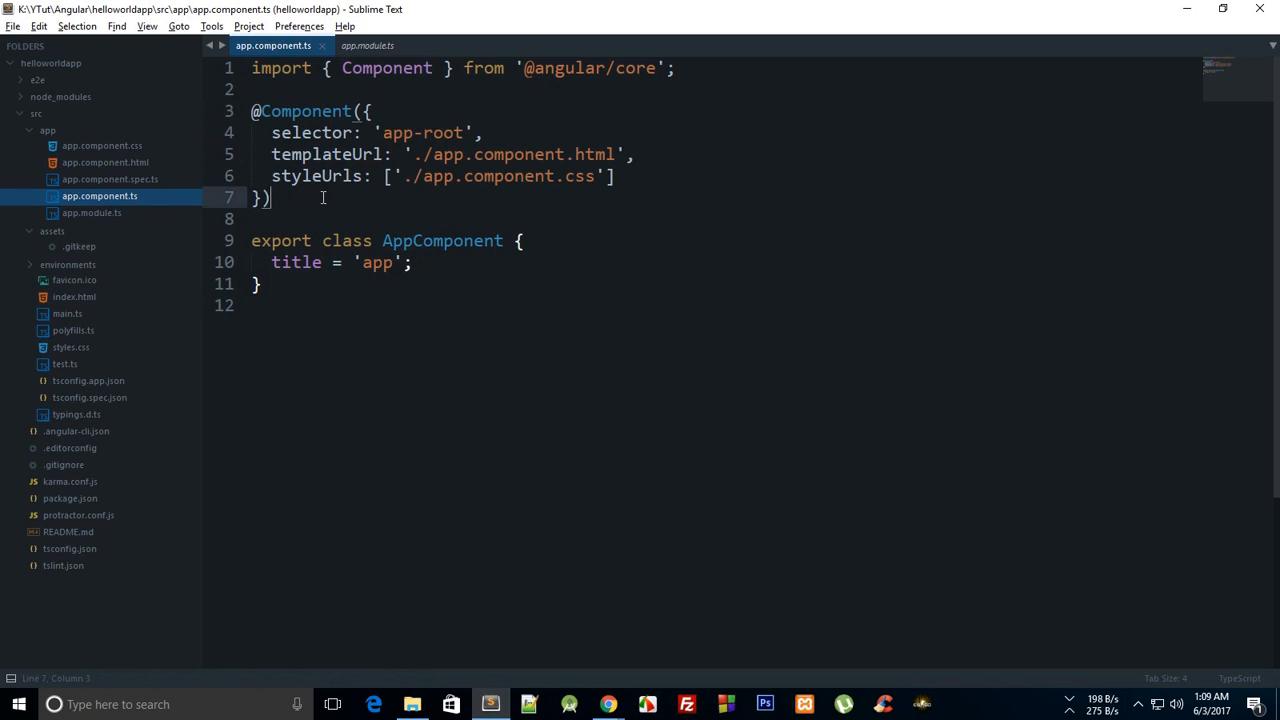
mouse_move(160, 144)
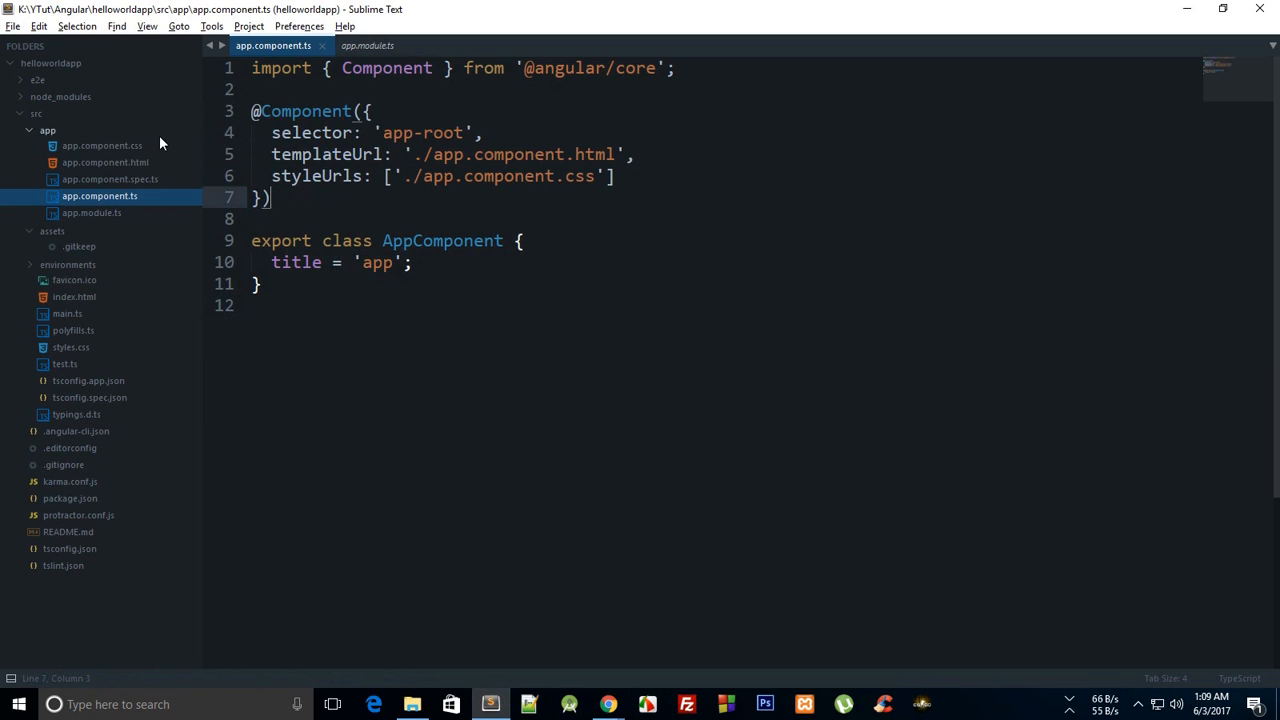
click(104, 162)
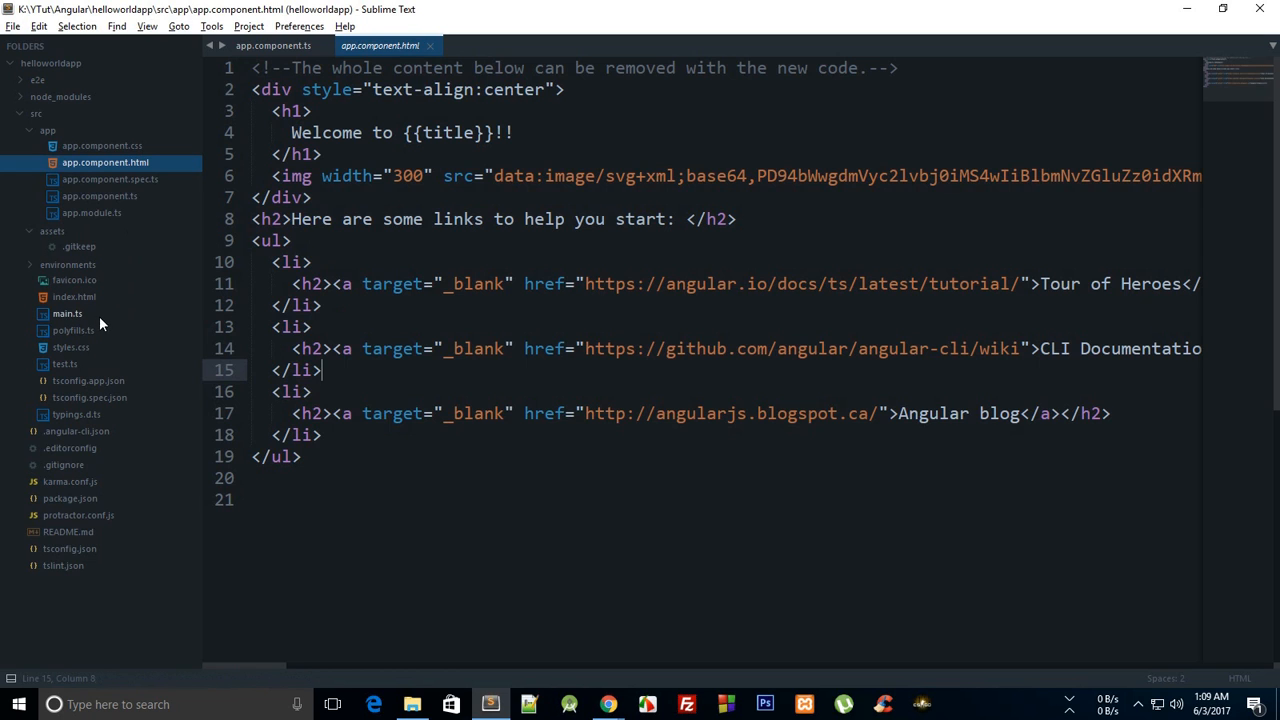
click(272, 44)
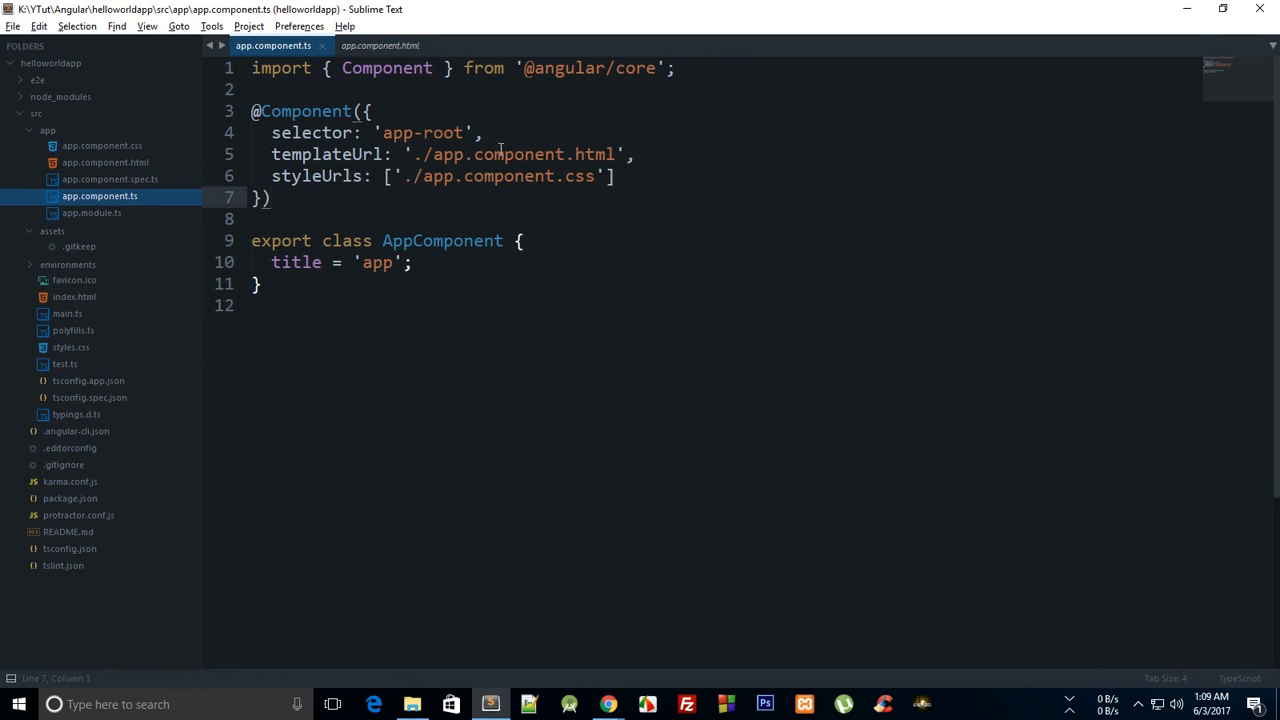
Step: Point out the app-root selector, view its use in index.html, then review styleUrls in app.component.ts
click(280, 154)
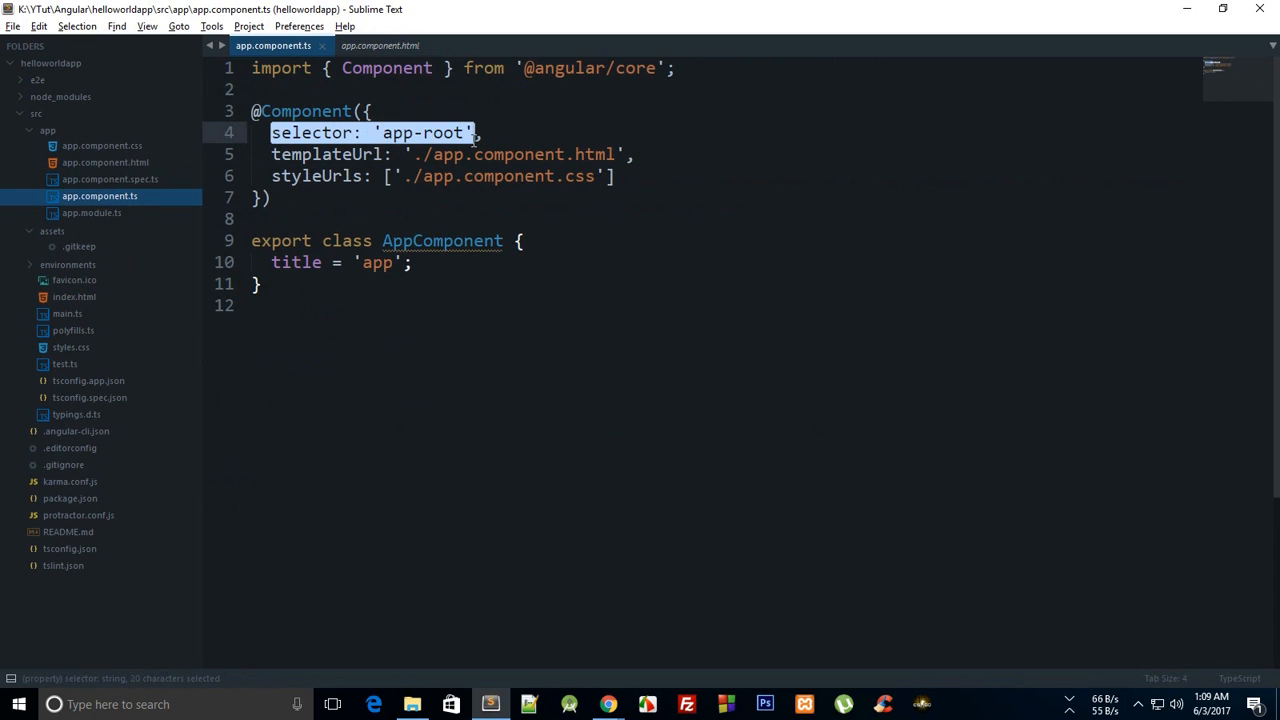
click(478, 218)
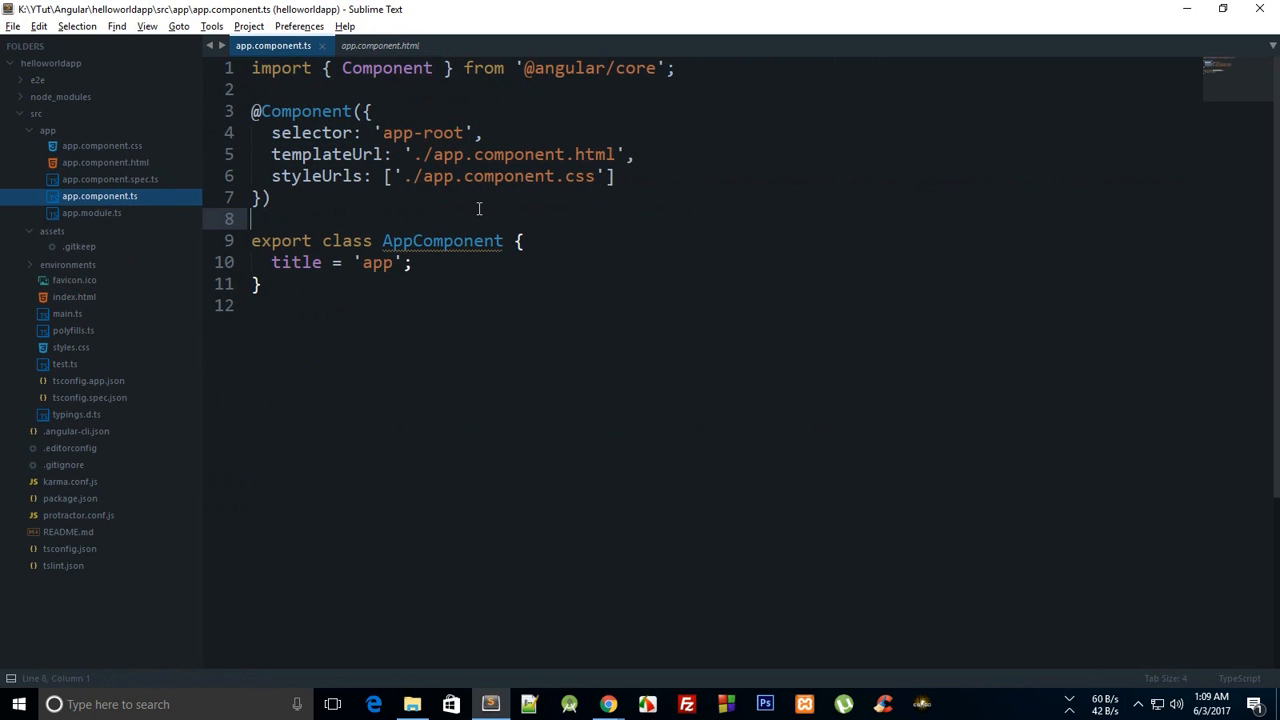
click(74, 296)
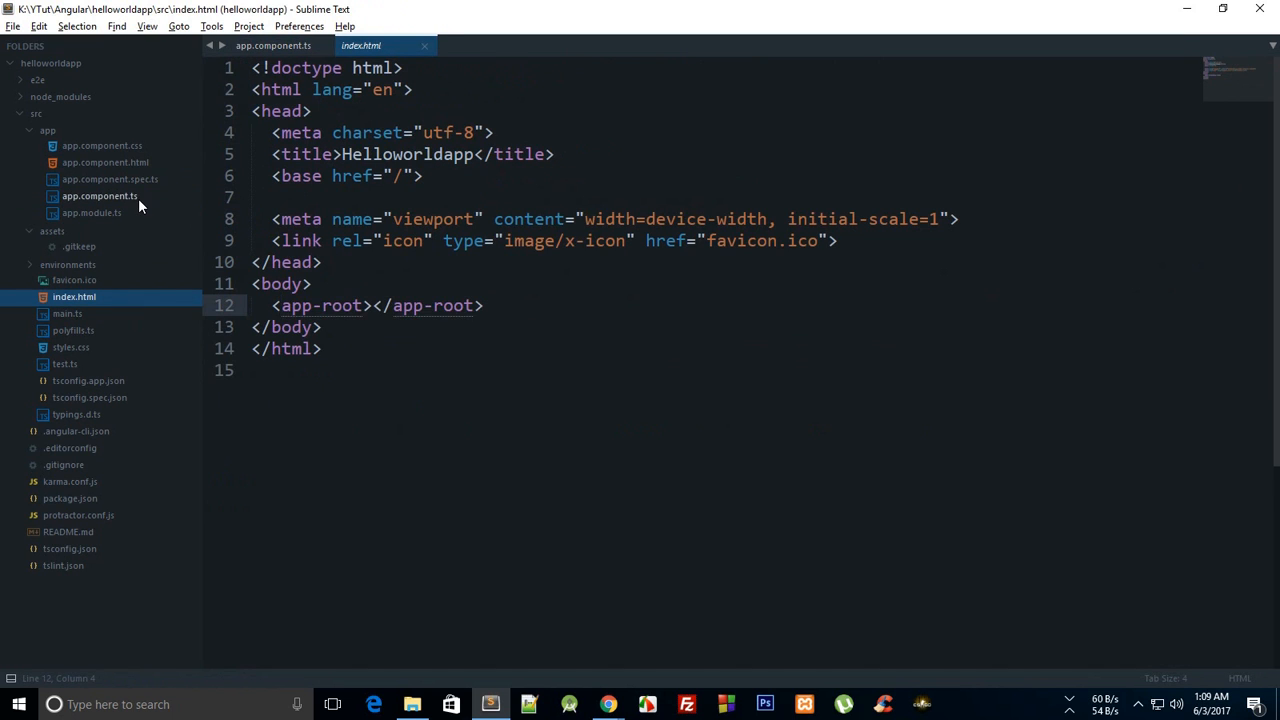
click(100, 196)
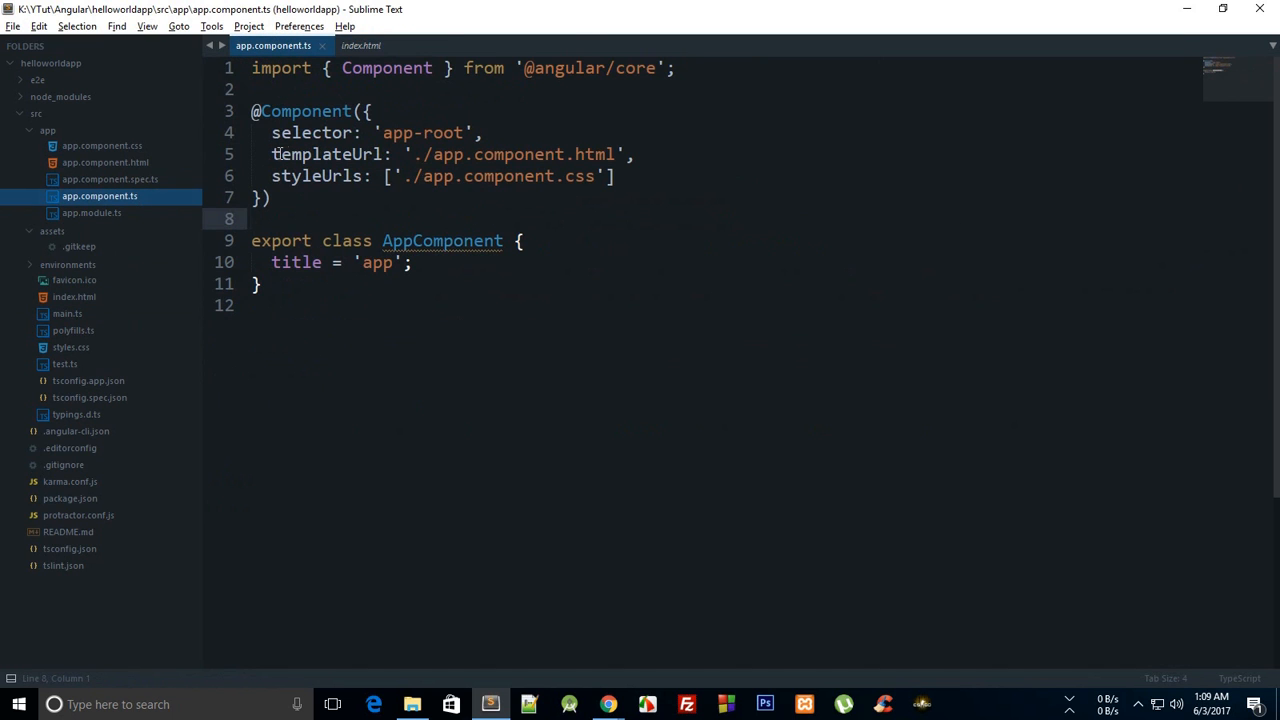
click(398, 198)
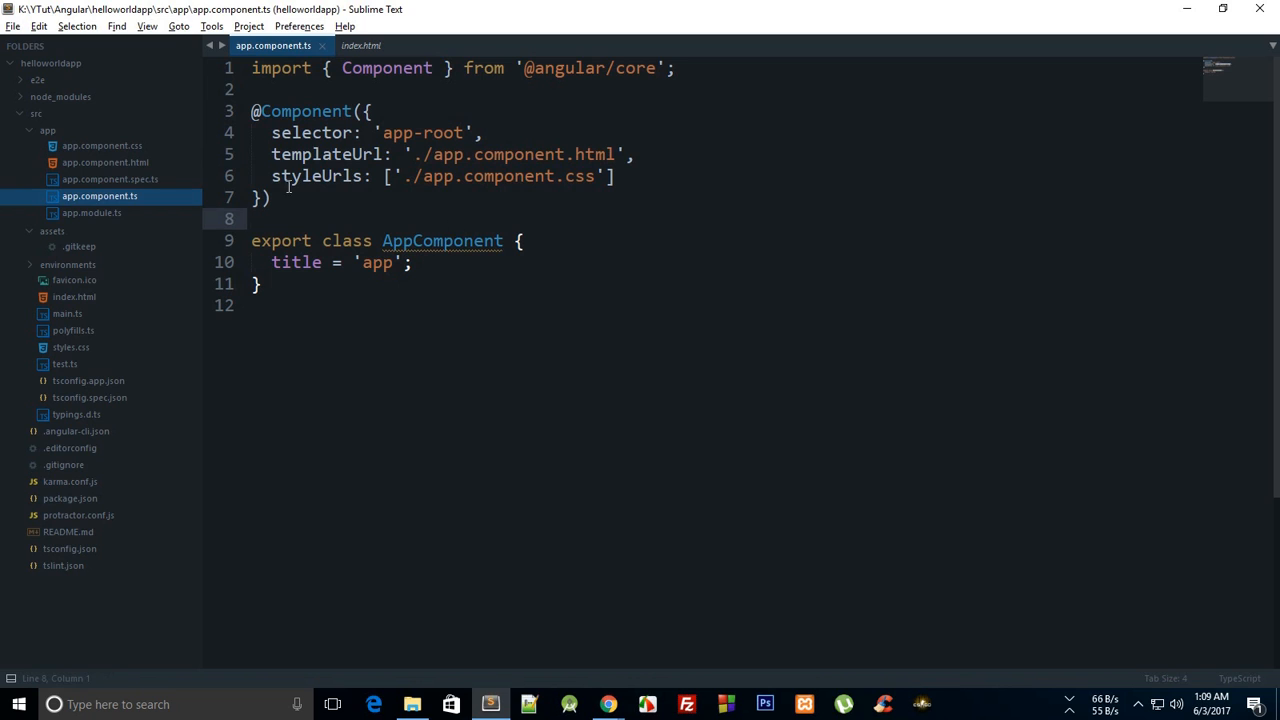
drag(384, 176, 618, 176)
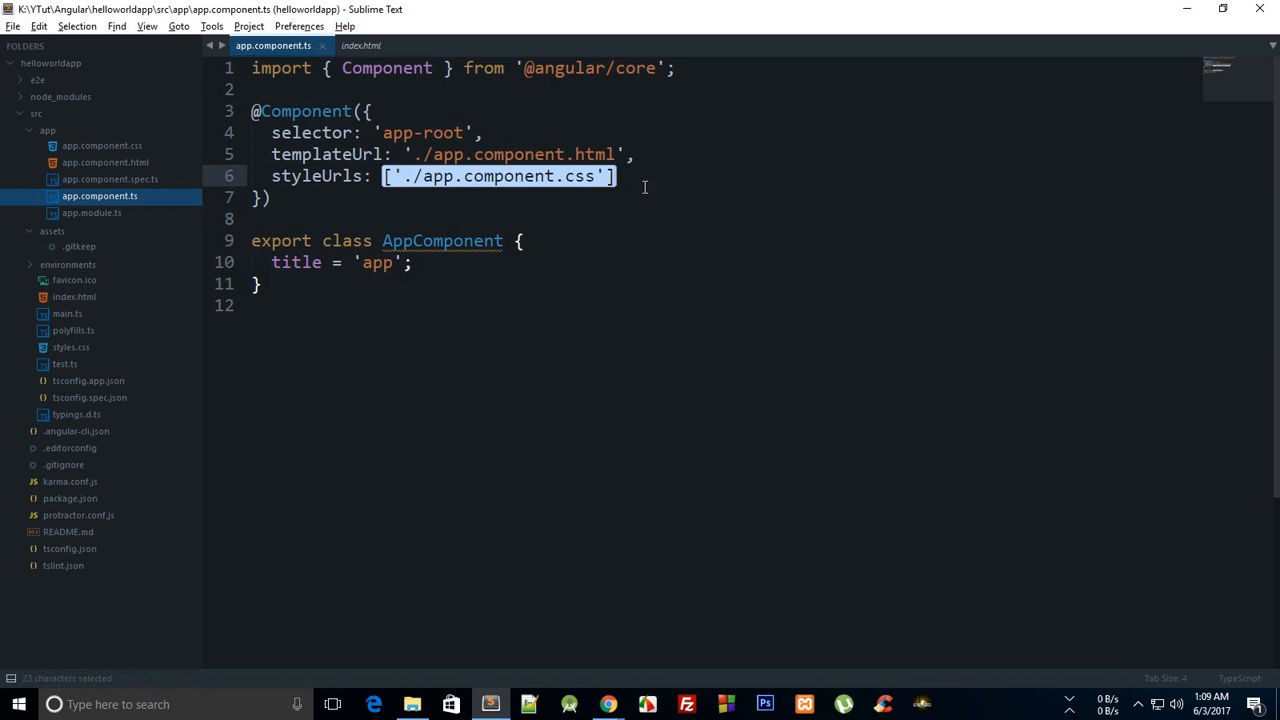
click(416, 218)
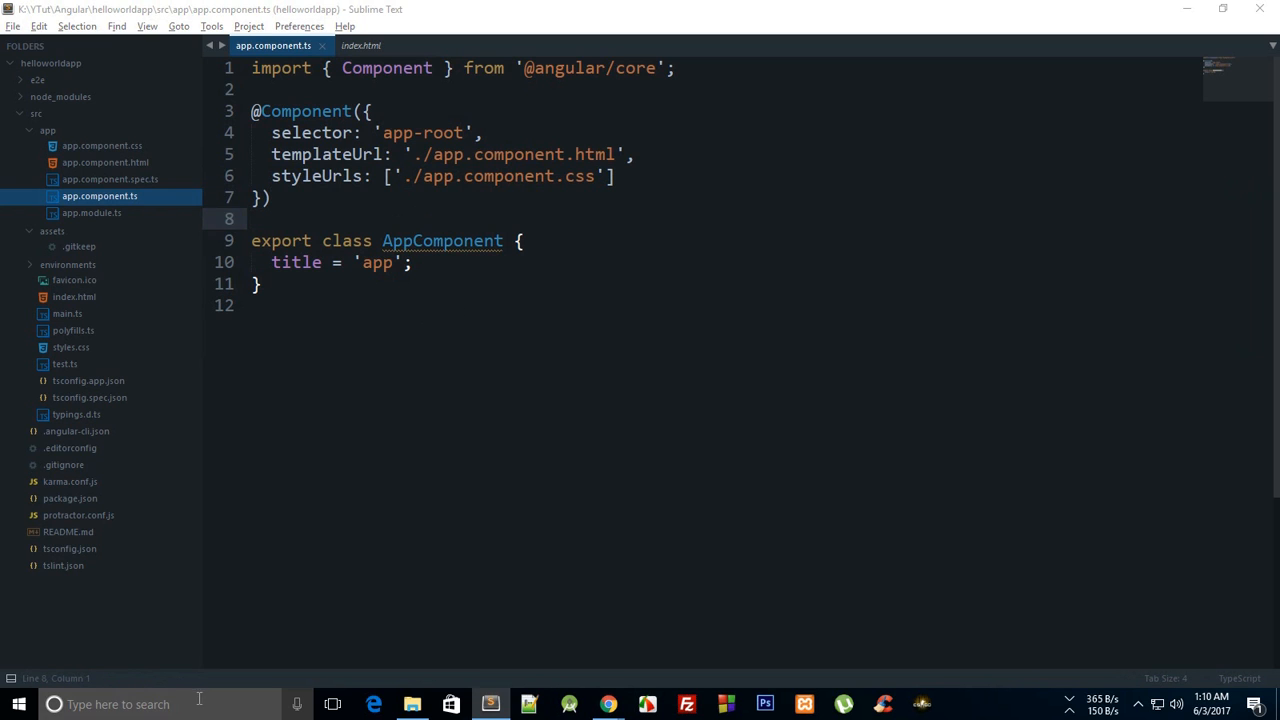
Step: In the Paint sketch, add a footer box, fill the header orange and background gray, and mark the left column
click(120, 704)
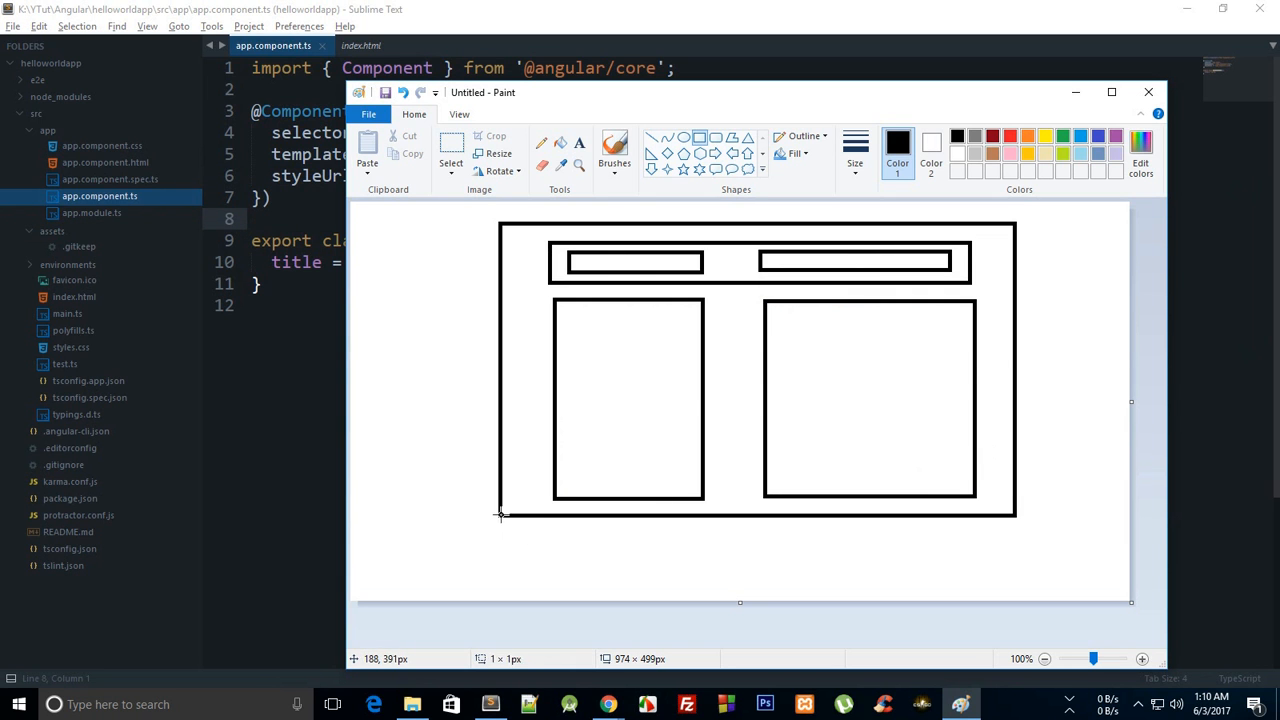
drag(500, 512, 1016, 570)
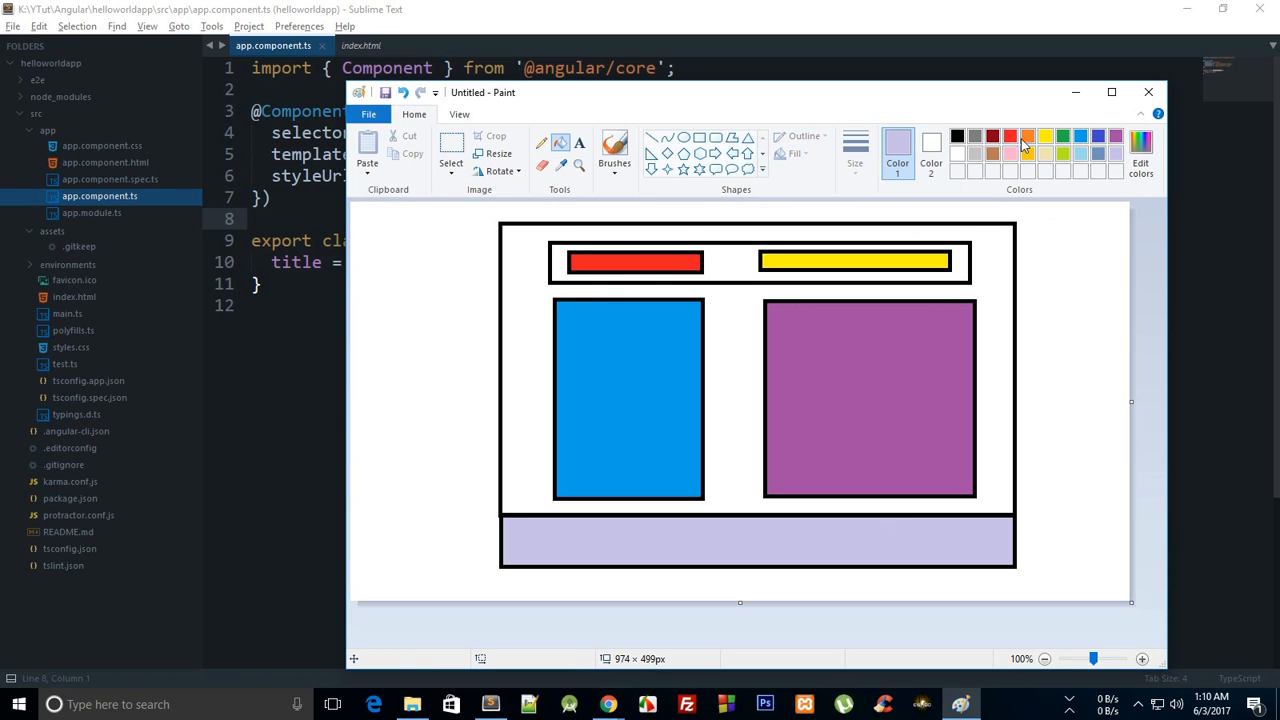
click(1026, 136)
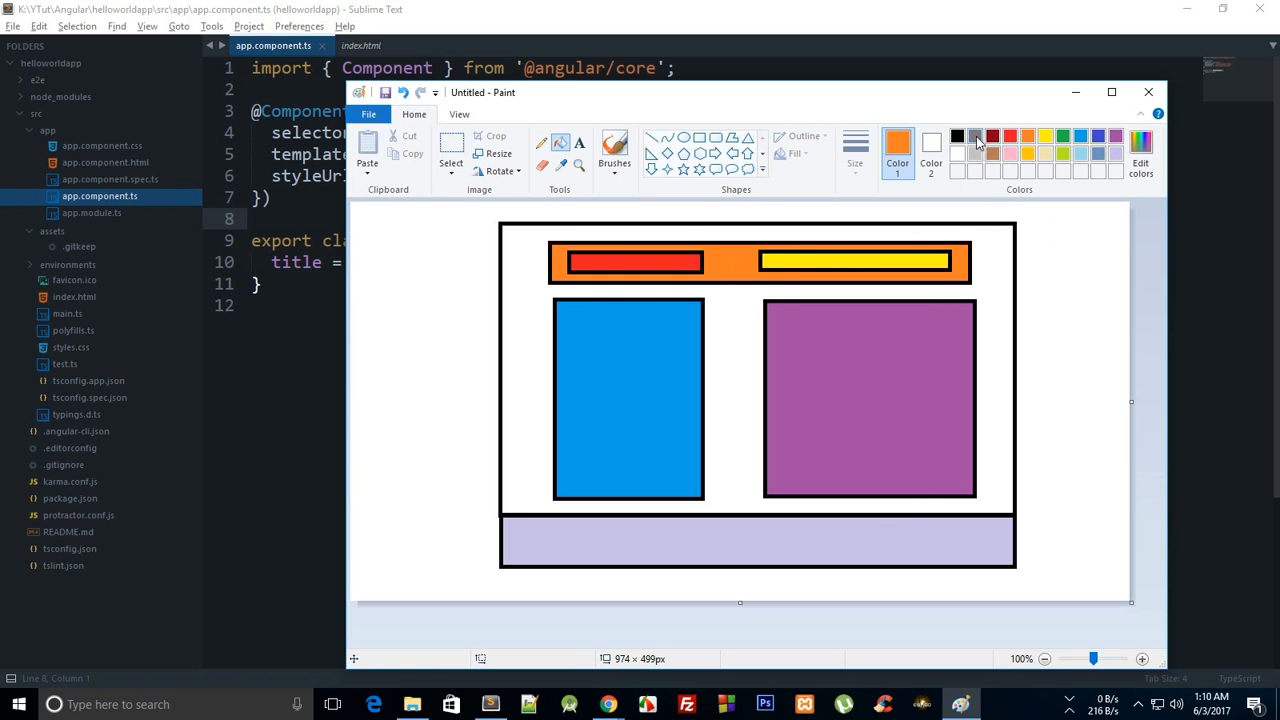
click(976, 136)
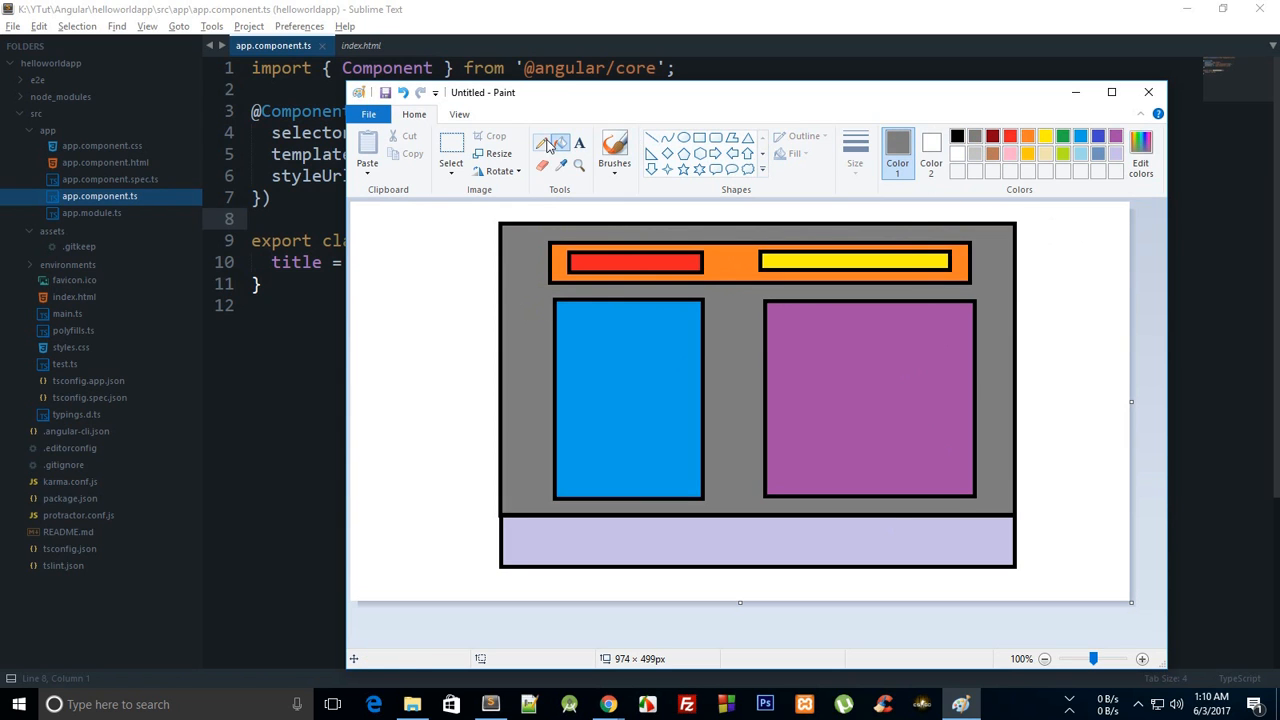
drag(470, 290, 436, 310)
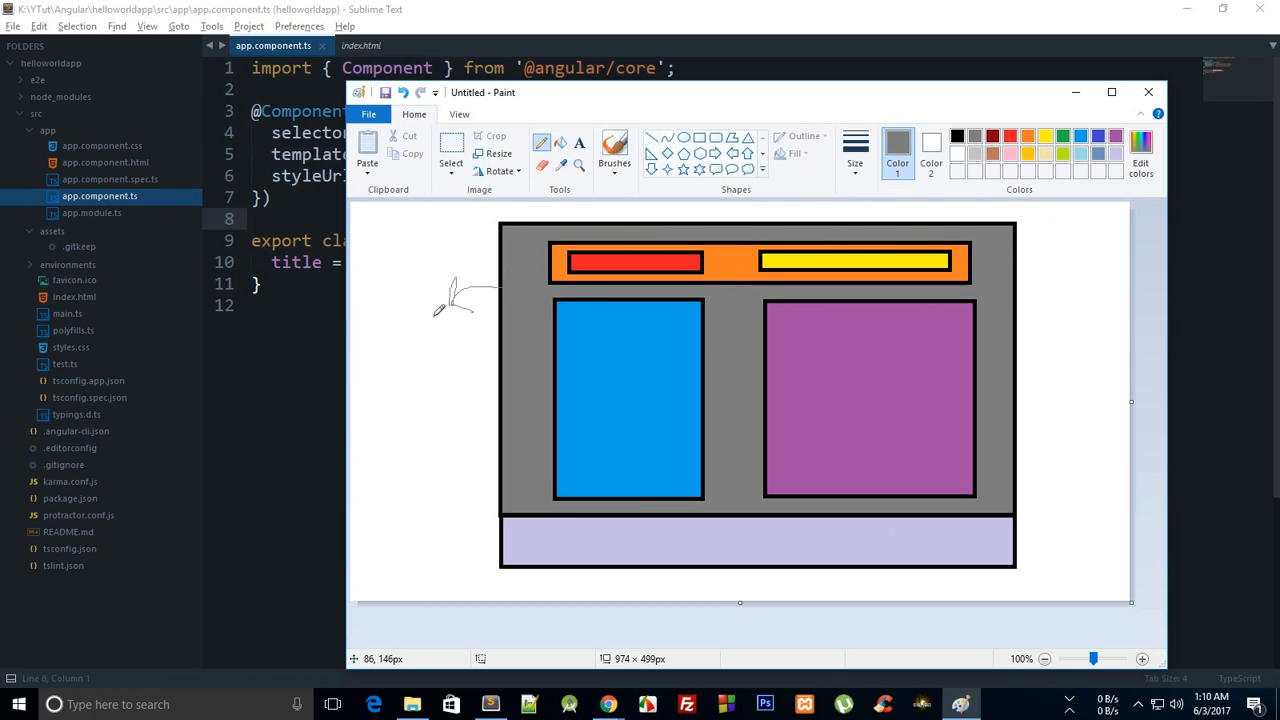
drag(430, 316, 390, 350)
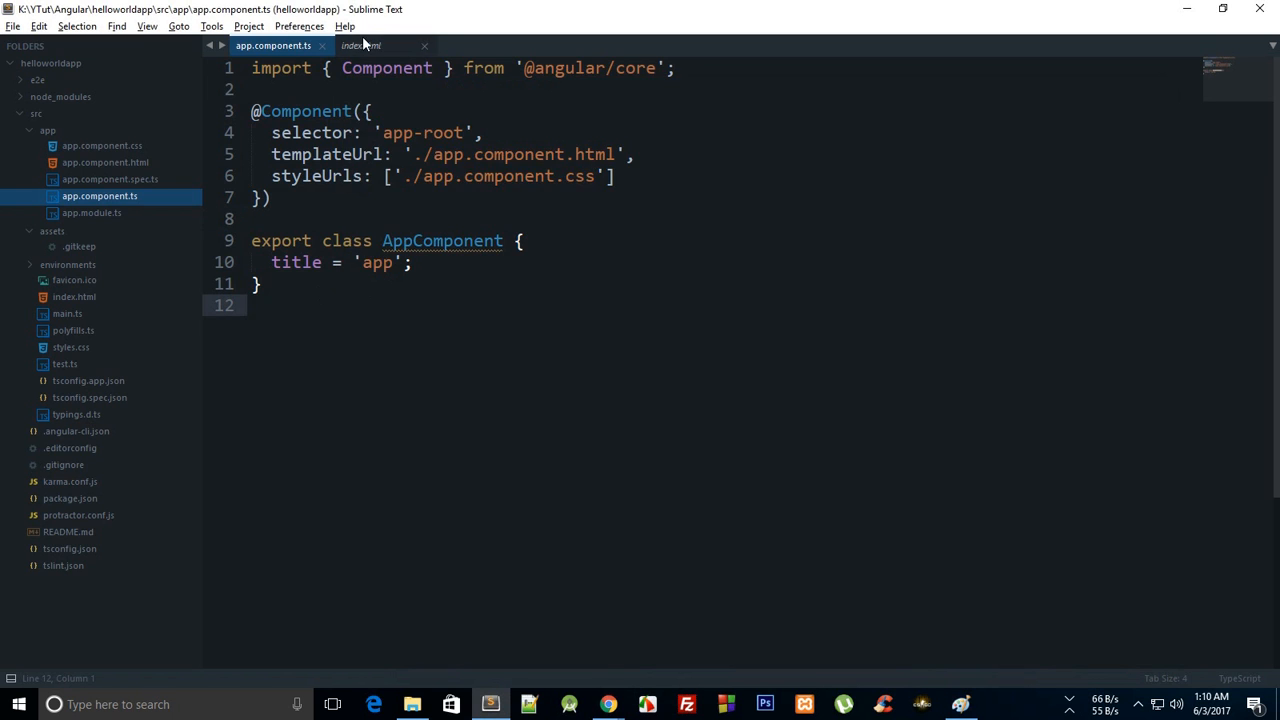
click(360, 44)
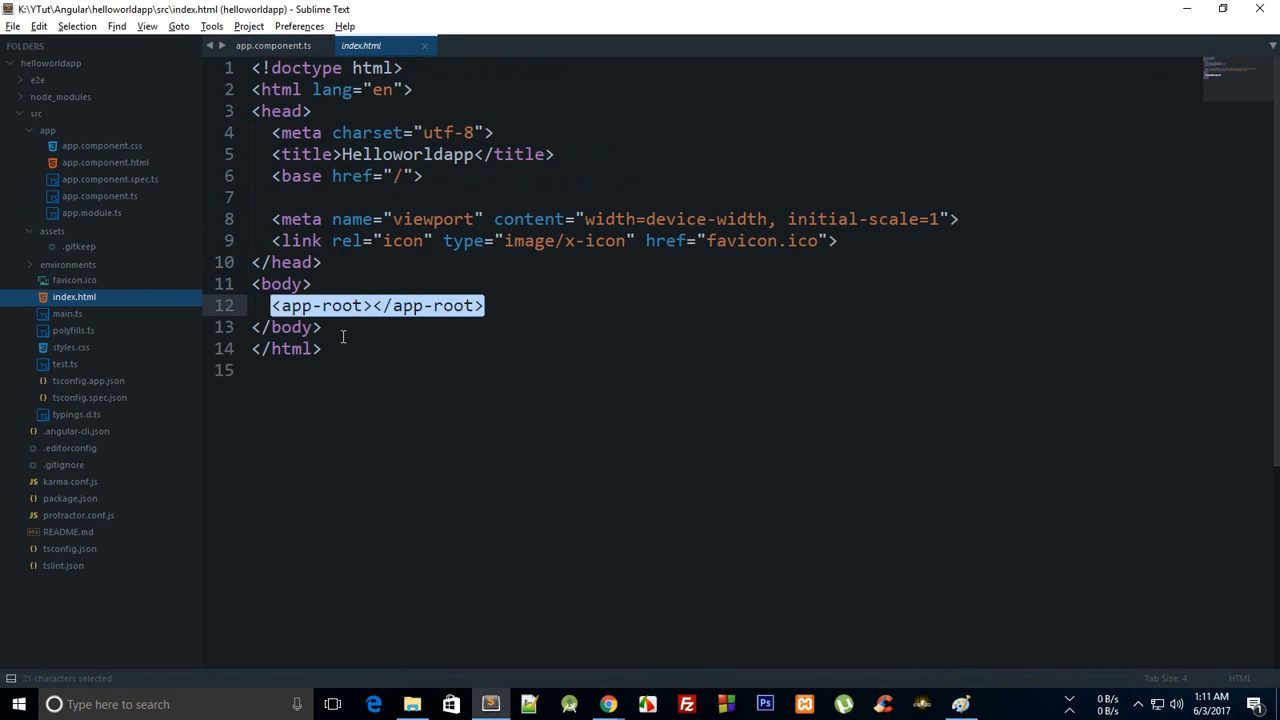
click(364, 348)
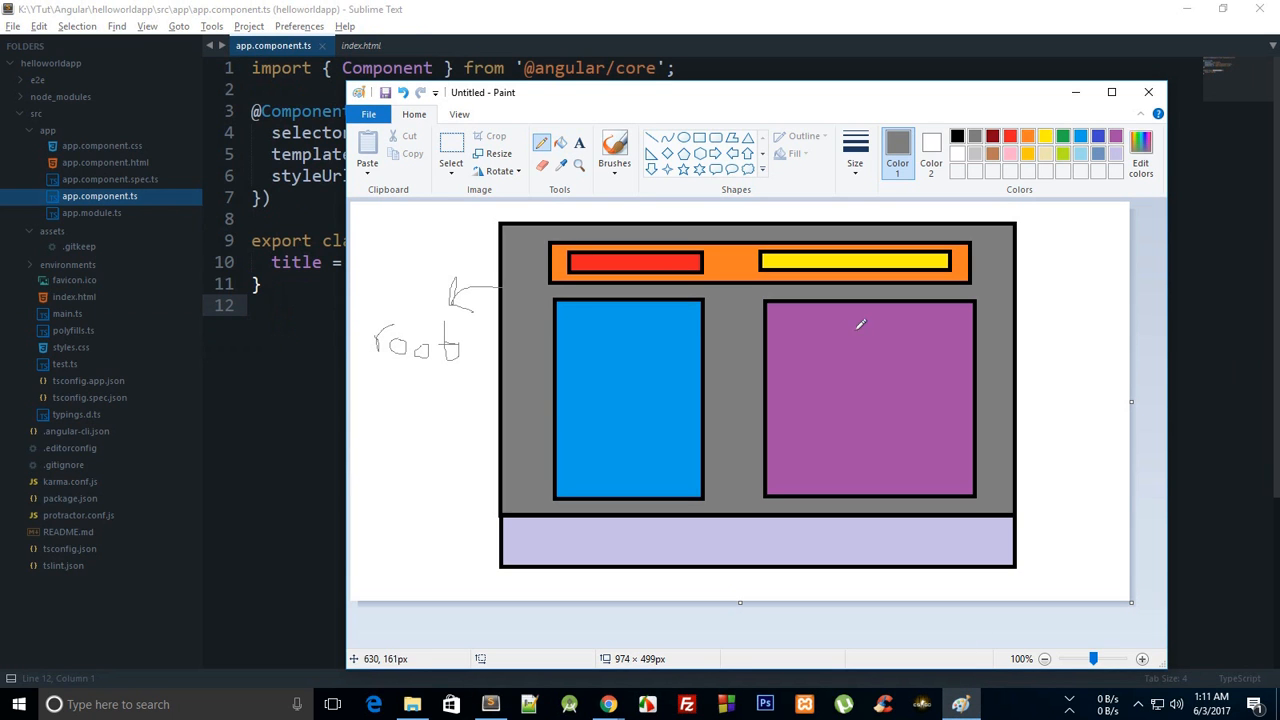
mouse_move(596, 488)
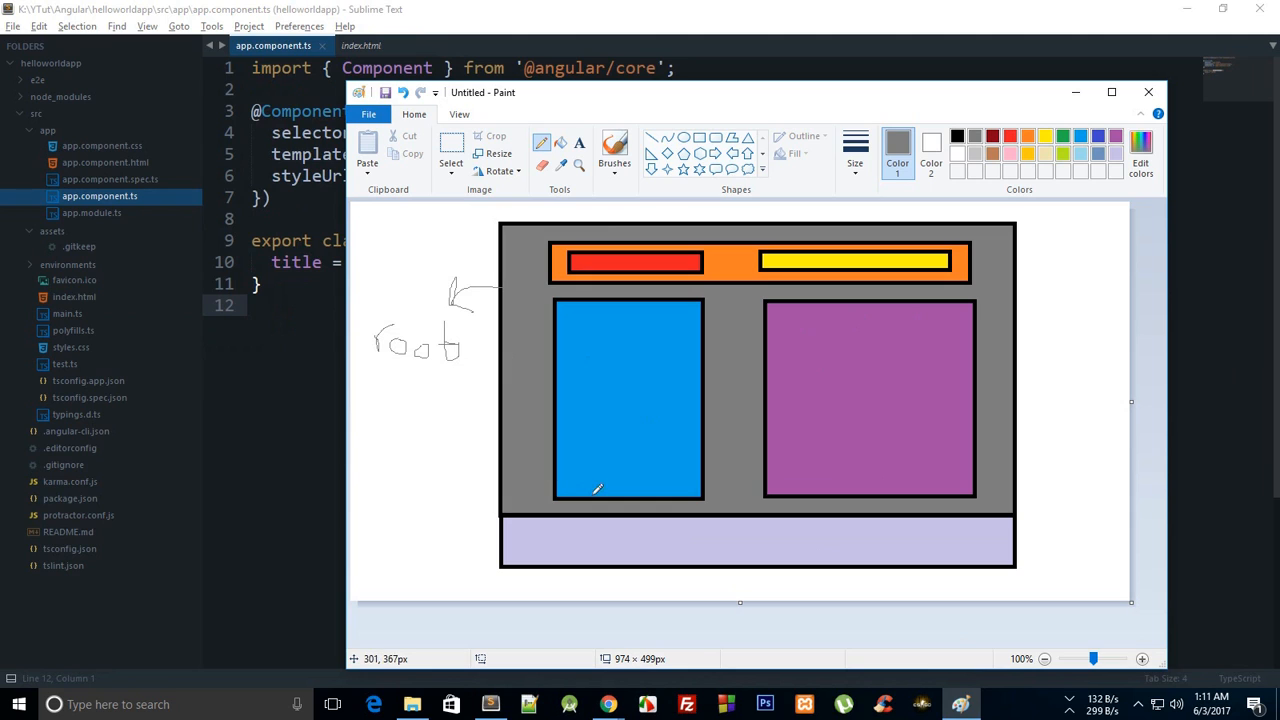
mouse_move(586, 480)
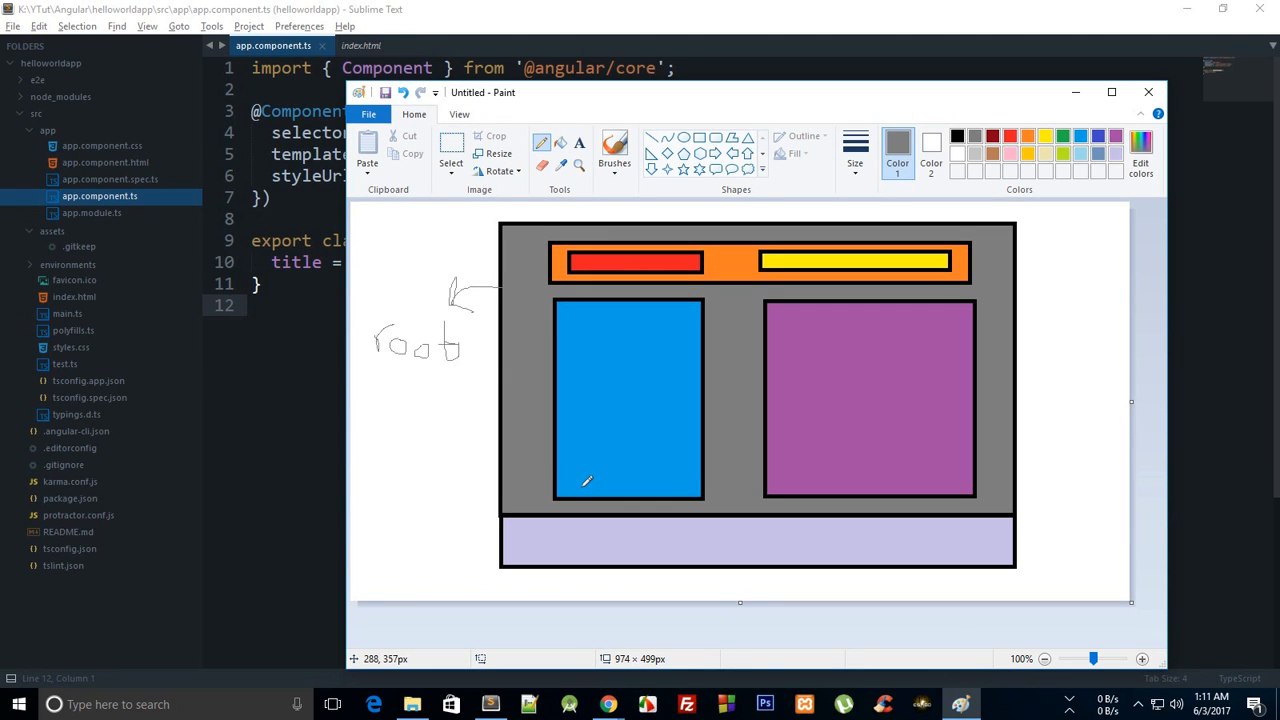
mouse_move(720, 482)
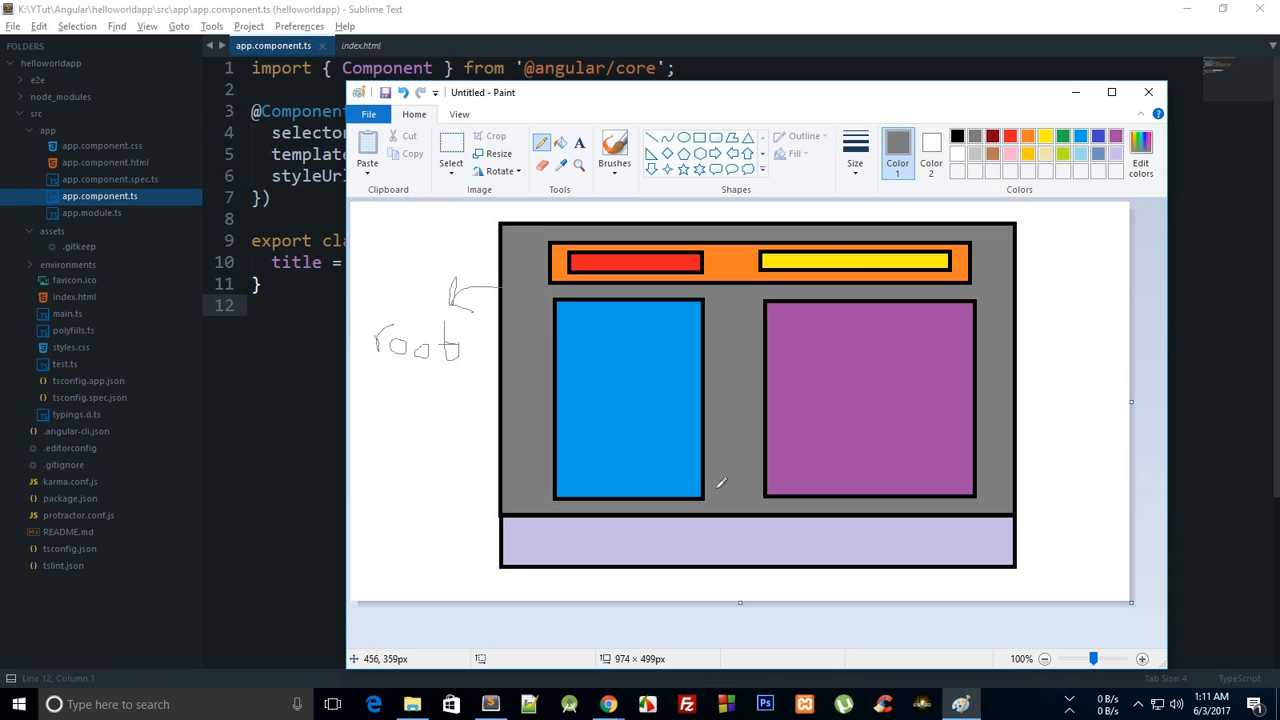
mouse_move(510, 476)
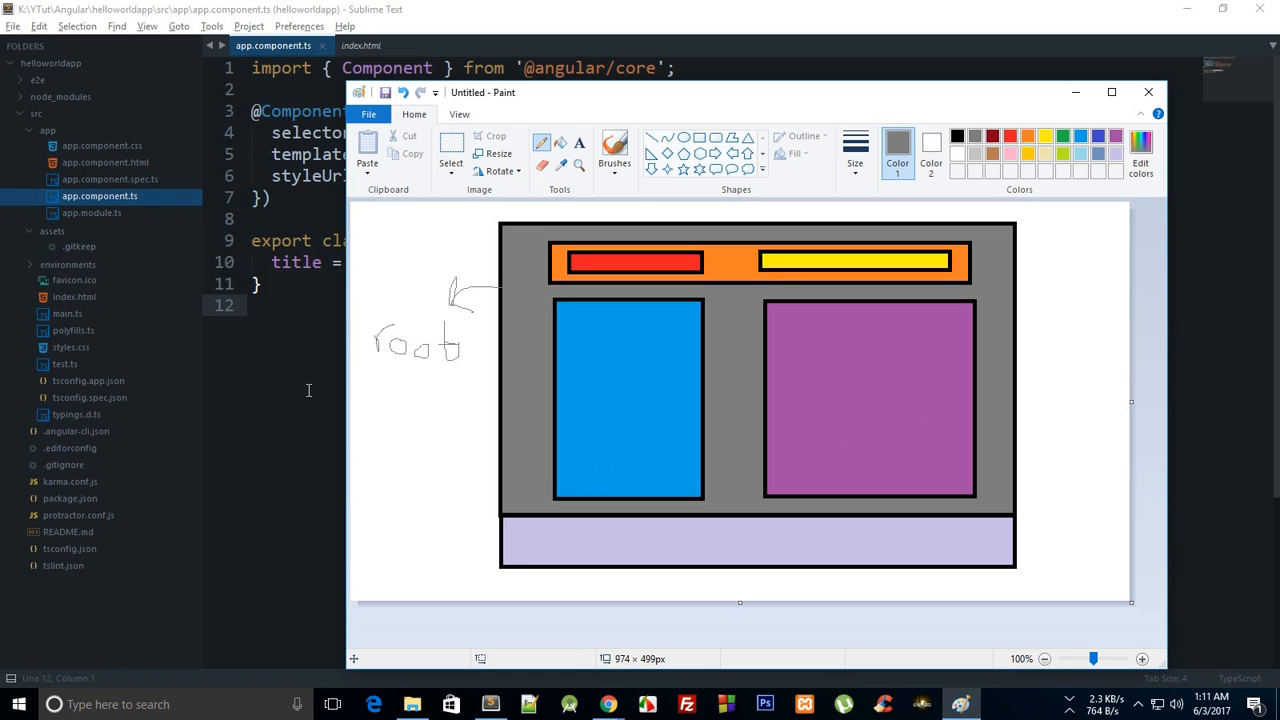
mouse_move(344, 336)
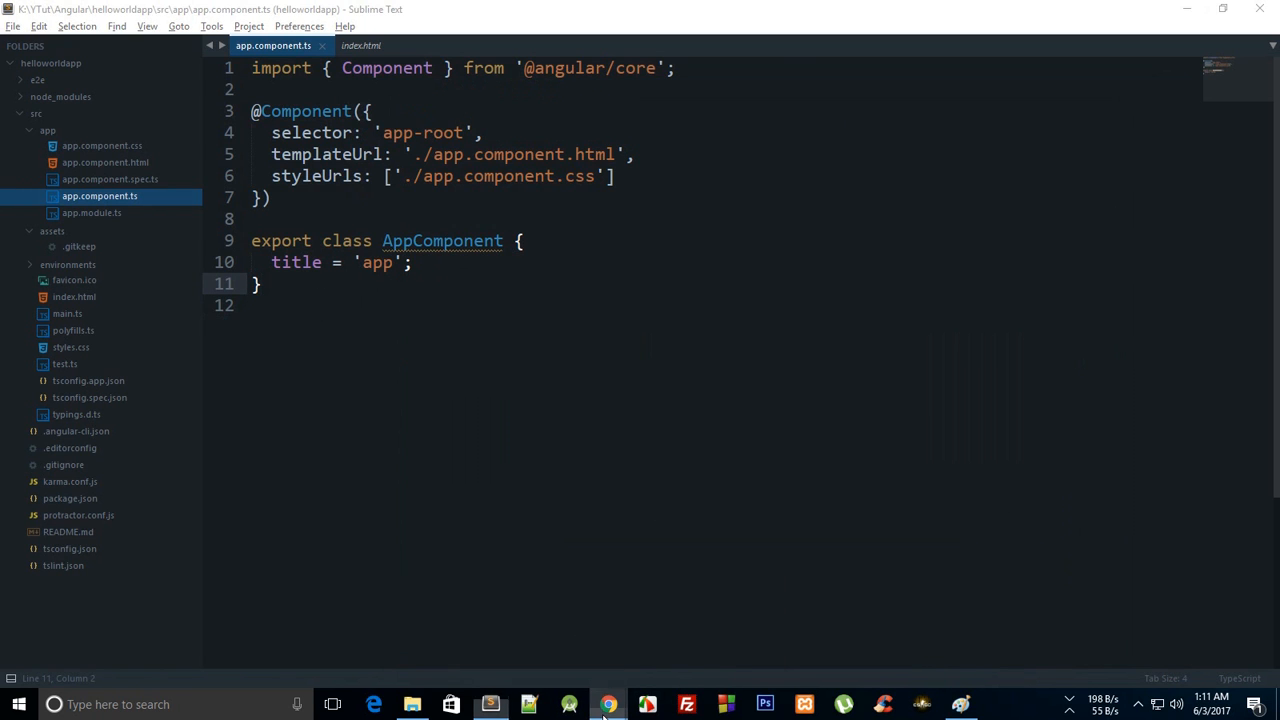
Step: Browse the Component decorator docs down to the Metadata Properties list and compare with app.component.ts
click(608, 704)
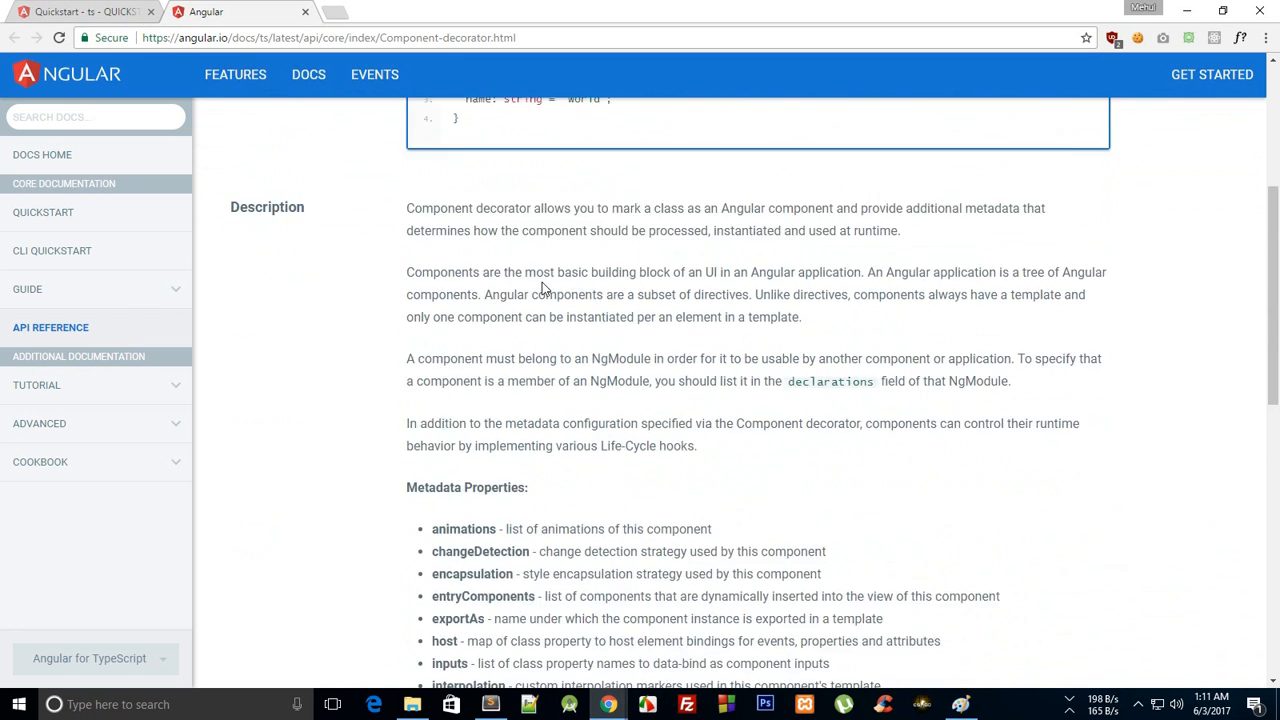
scroll(down, 3)
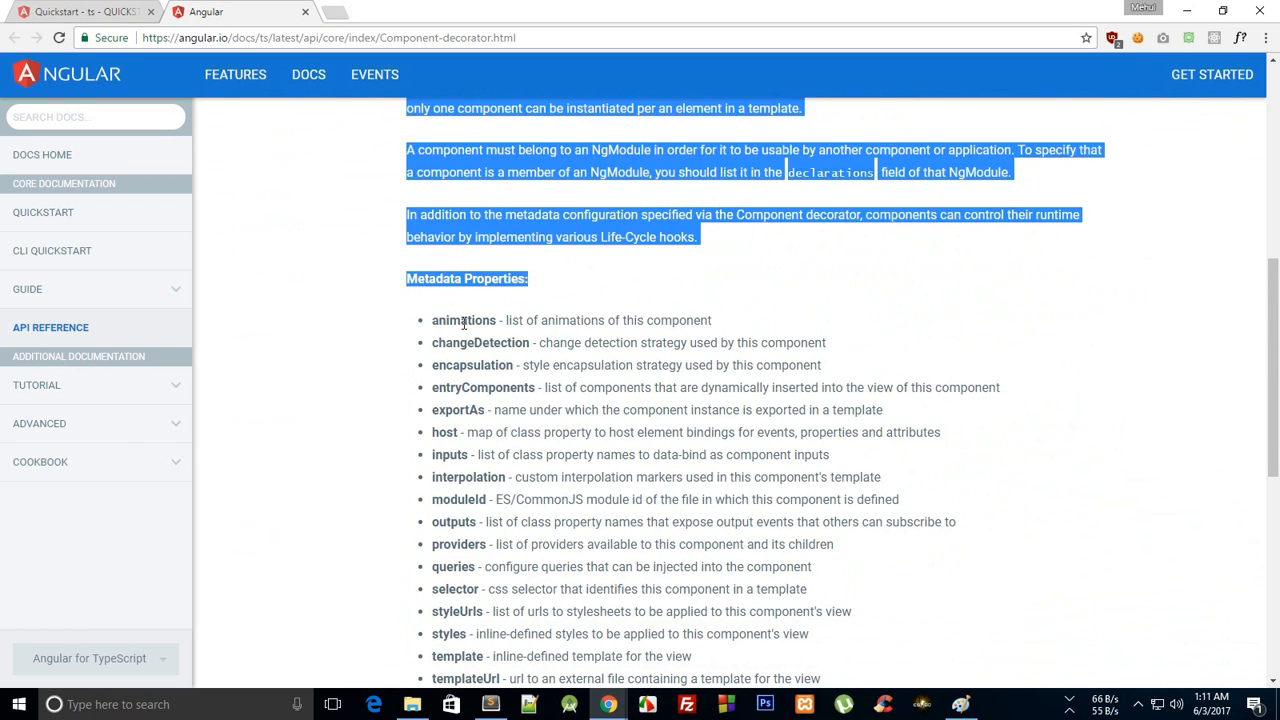
click(596, 548)
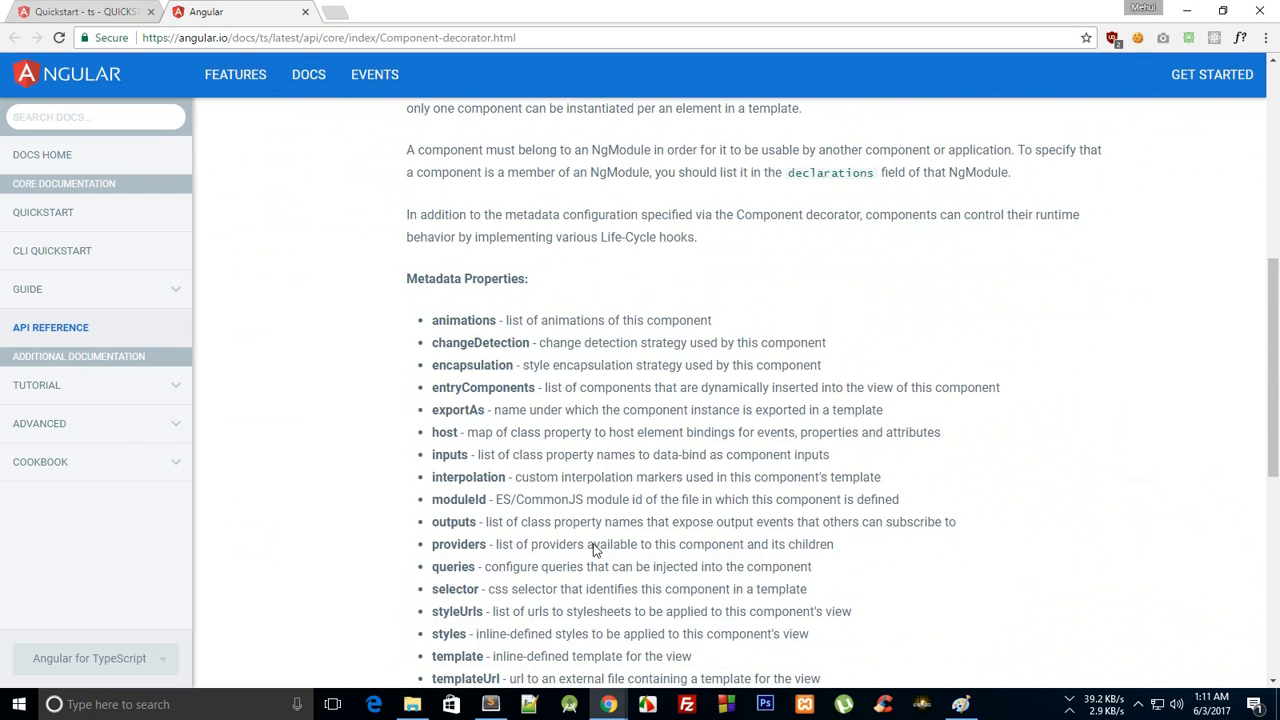
scroll(down, 3)
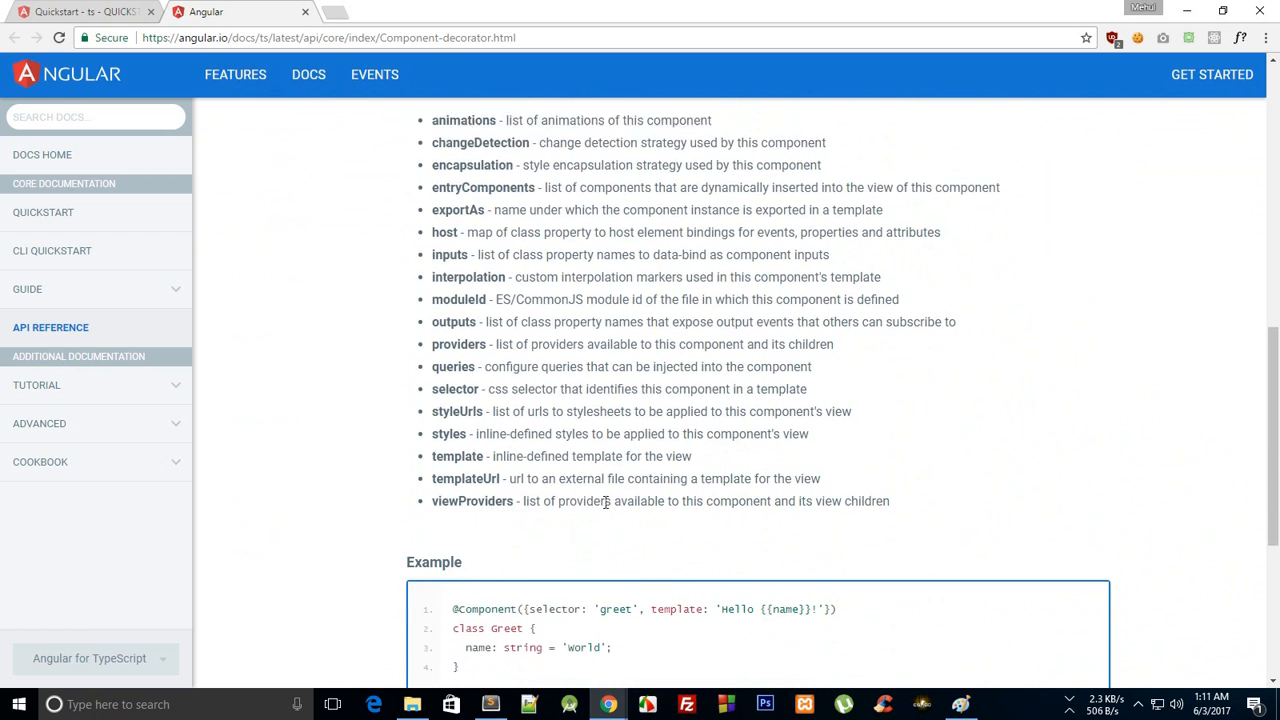
click(488, 704)
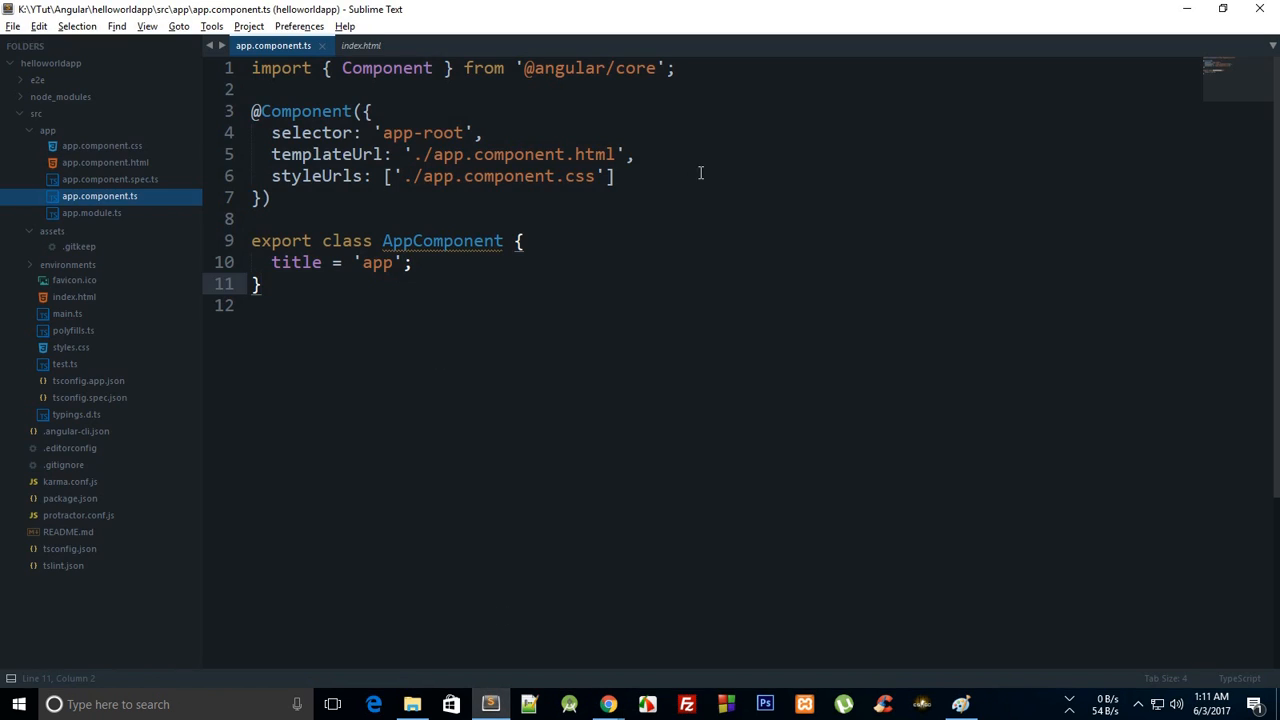
Step: Review selector, styleUrls and templateUrl in the docs list, then bring back the Paint sketch
click(360, 154)
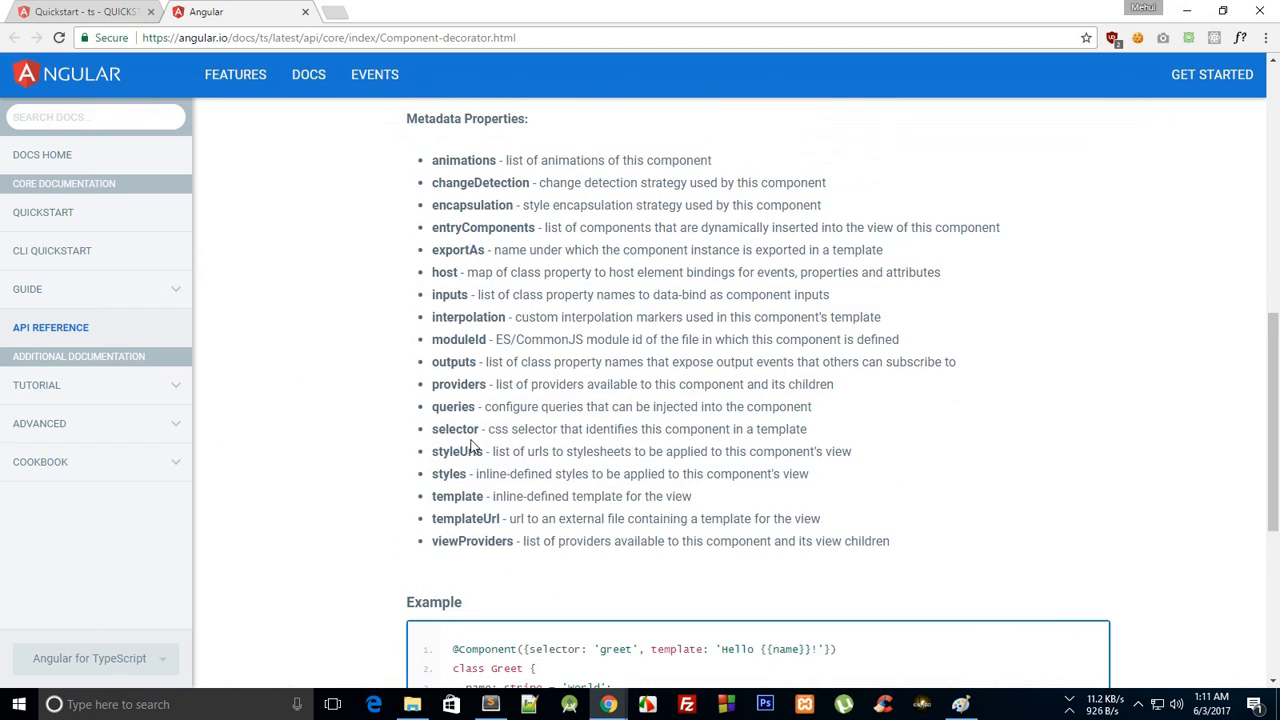
scroll(up, 3)
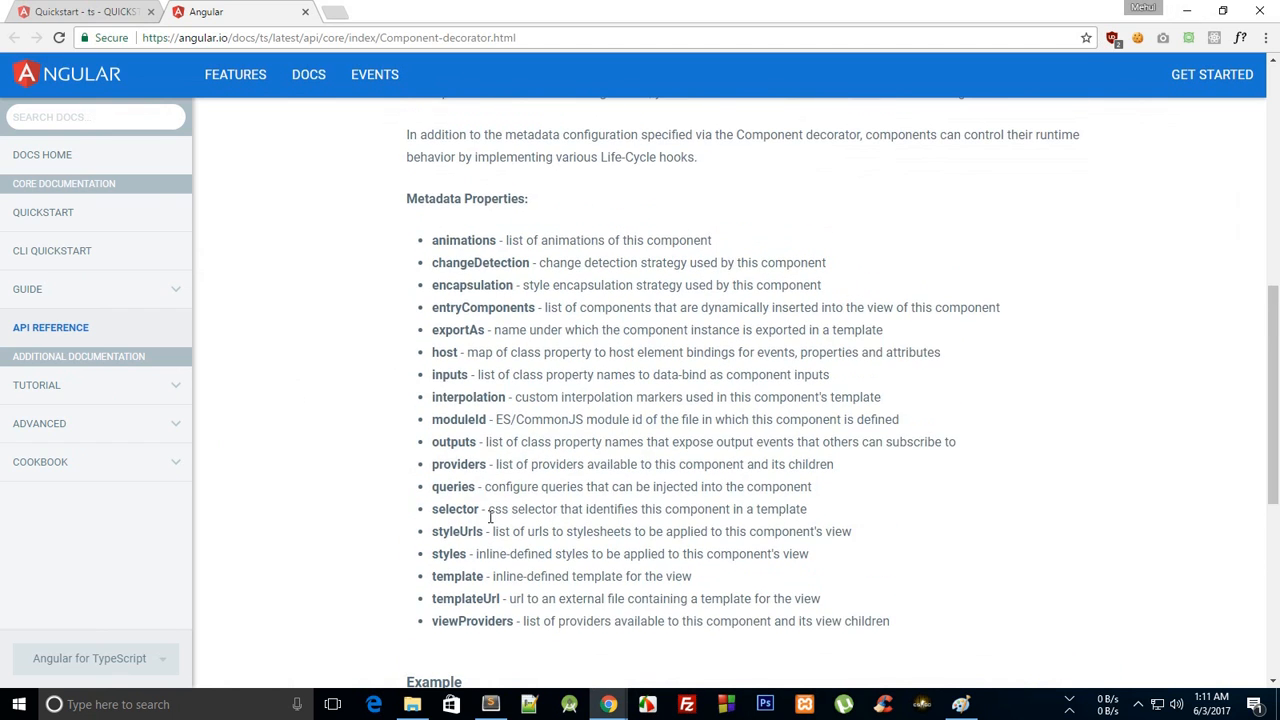
mouse_move(770, 242)
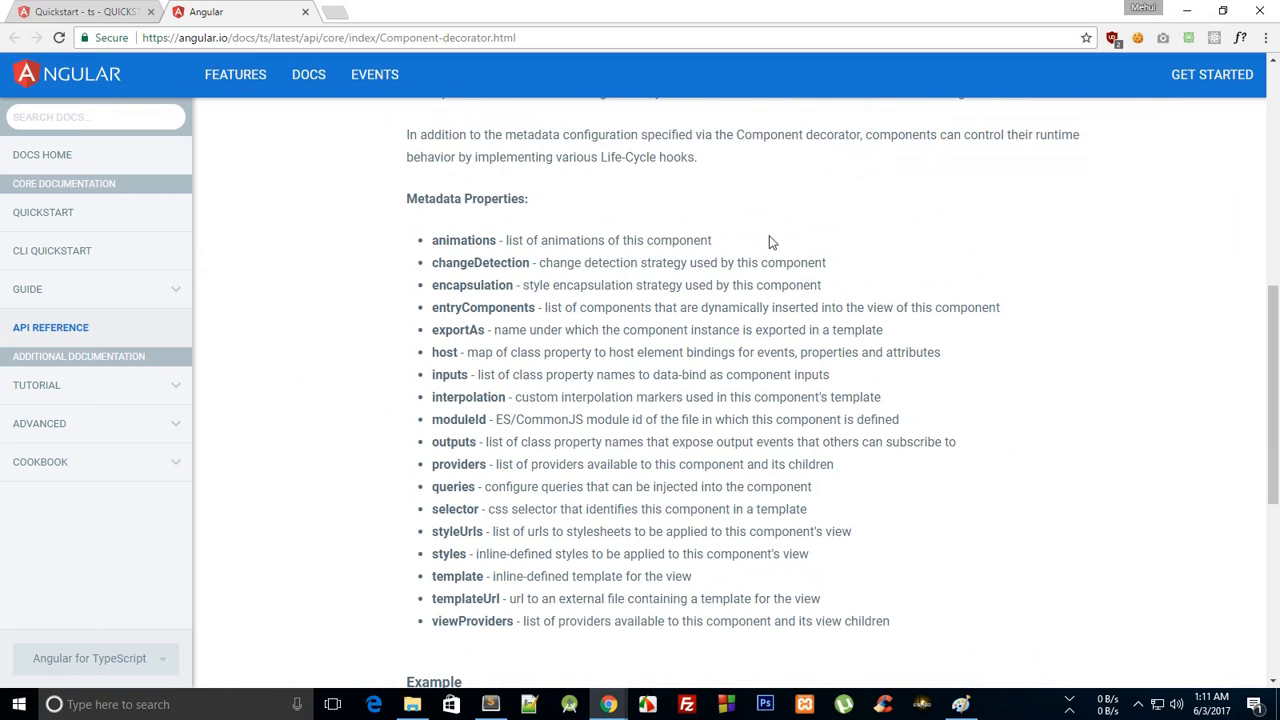
mouse_move(458, 278)
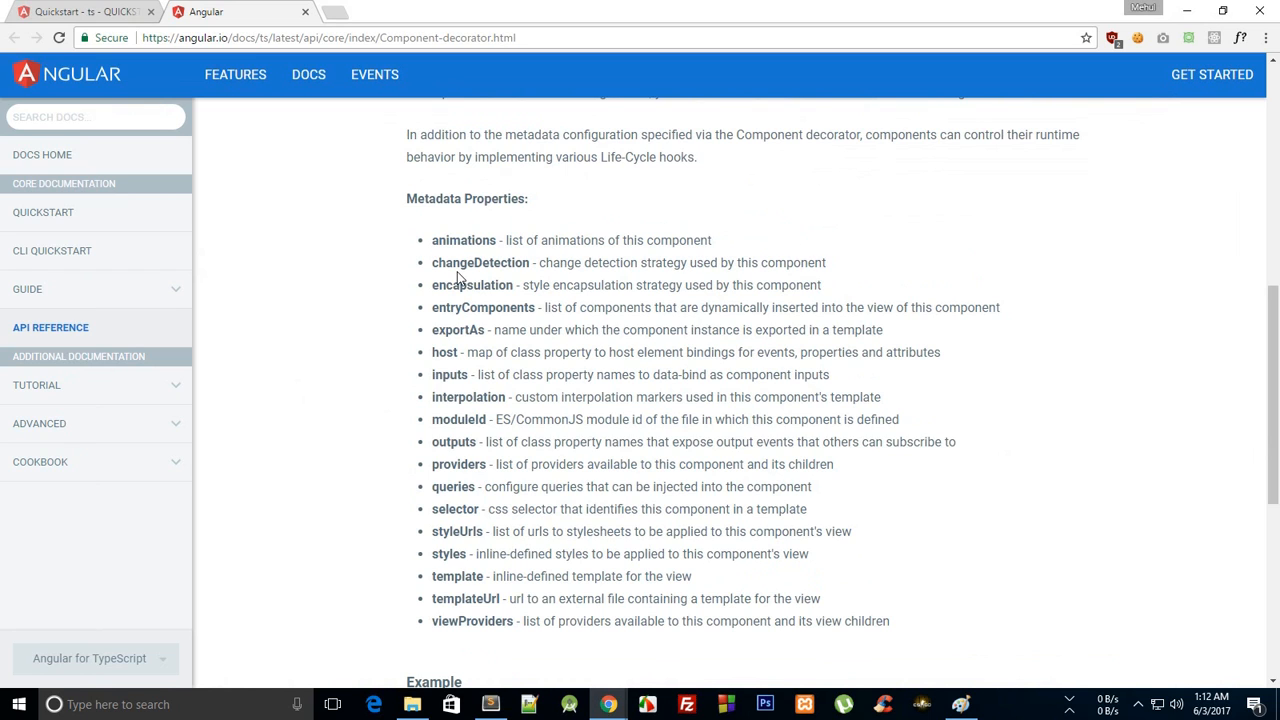
double_click(464, 240)
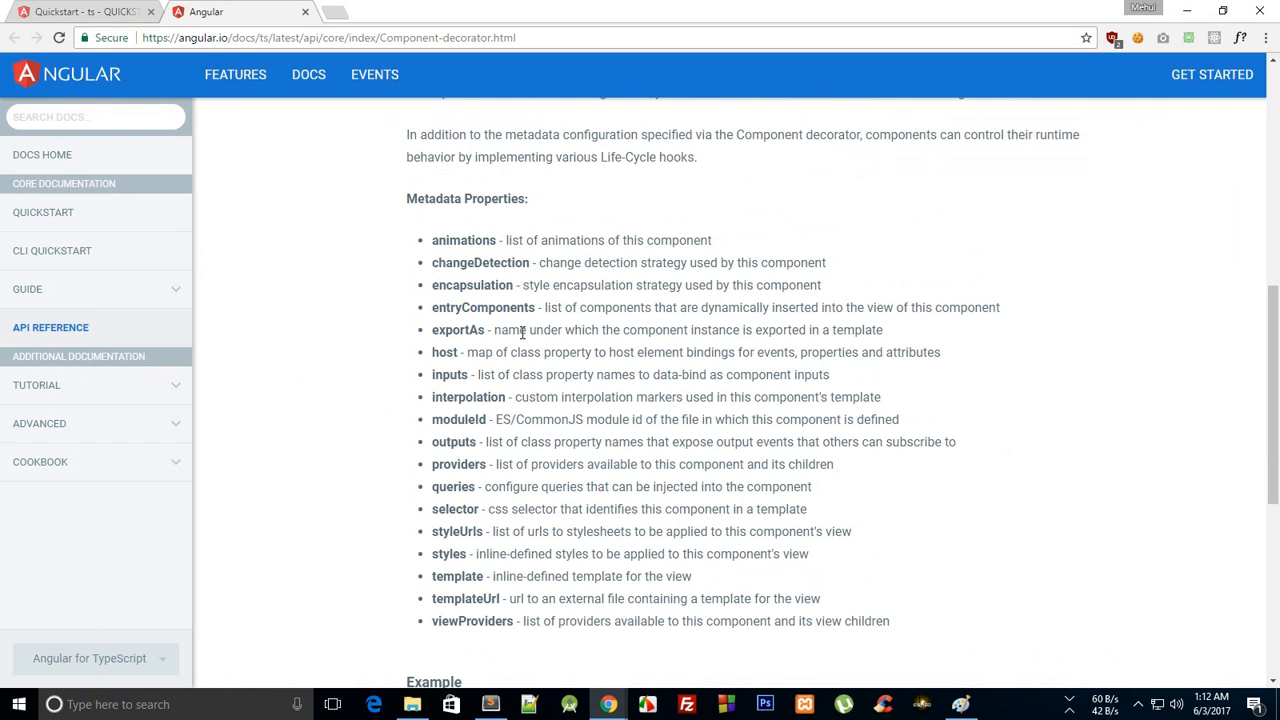
mouse_move(700, 540)
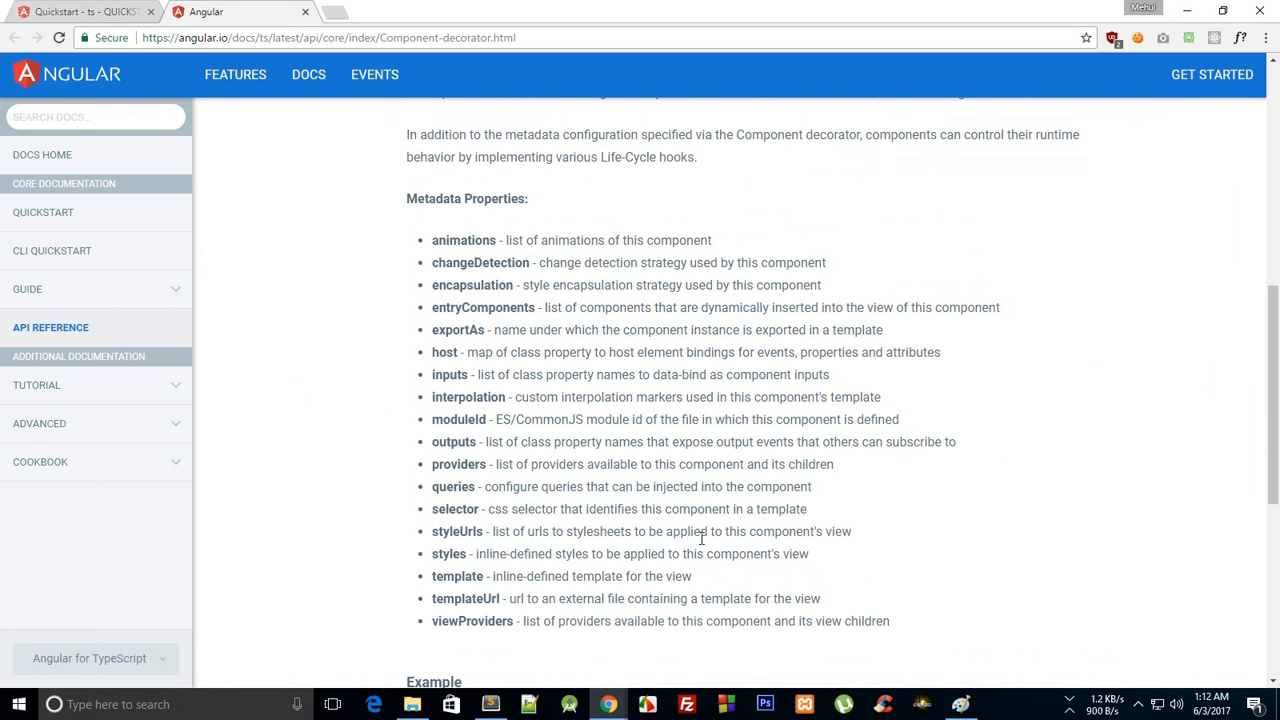
mouse_move(776, 508)
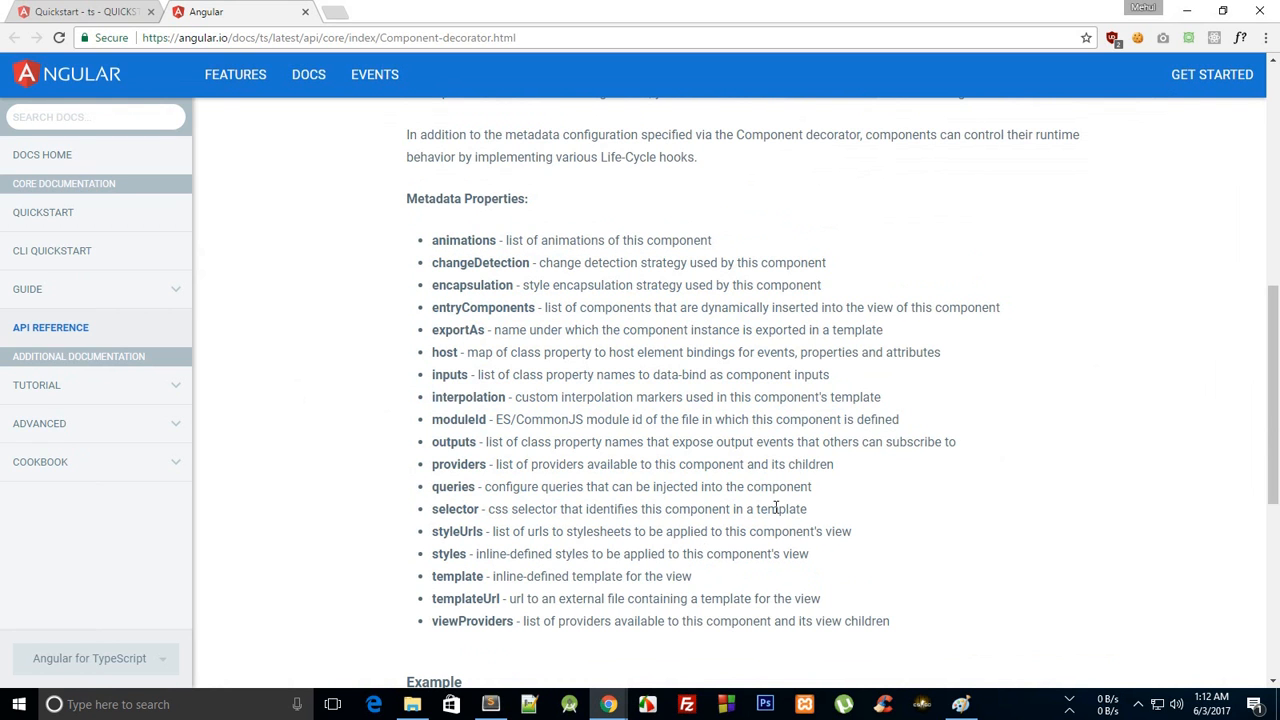
click(490, 704)
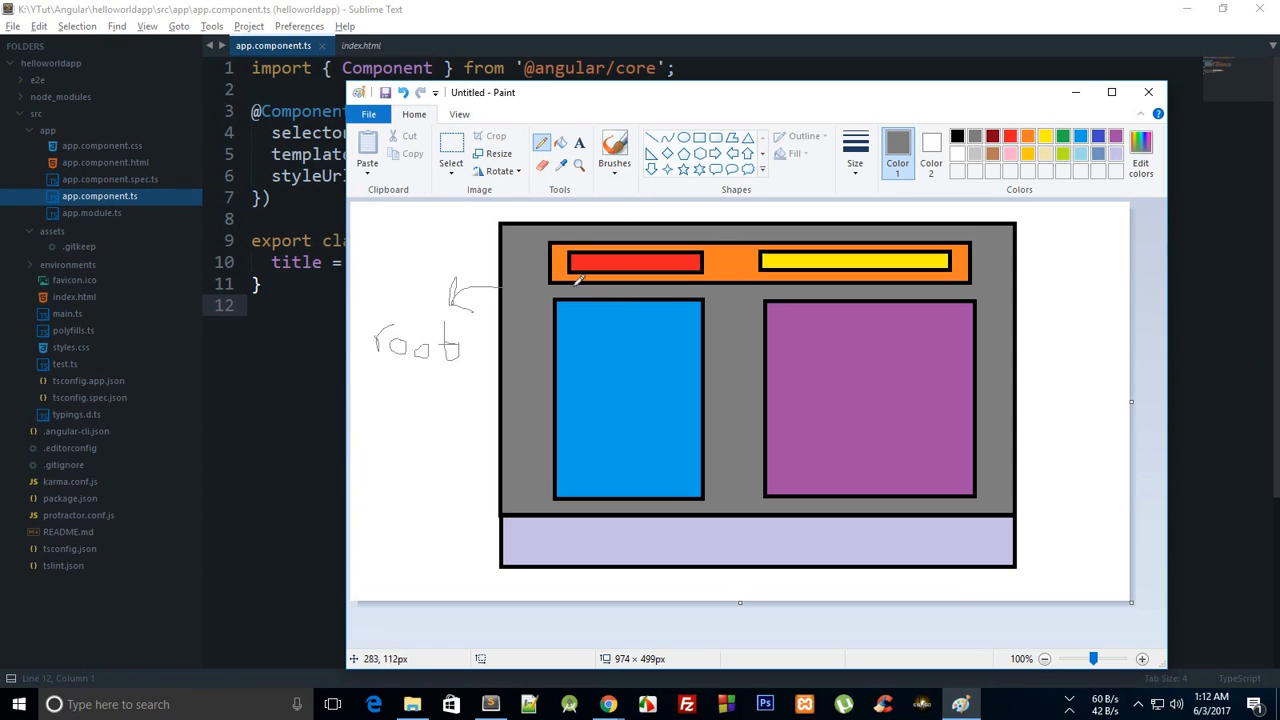
mouse_move(724, 312)
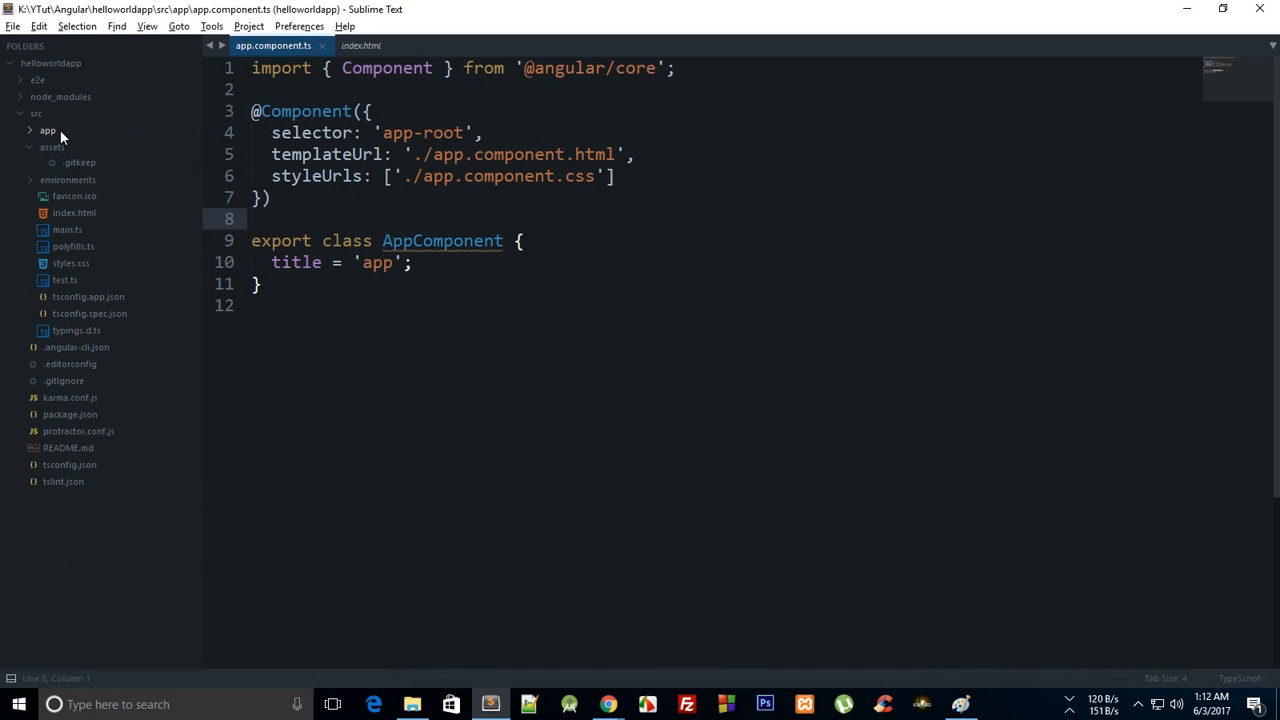
Step: In the helloworldapp Command Prompt, run 'ng g component header' to generate the header component
click(412, 704)
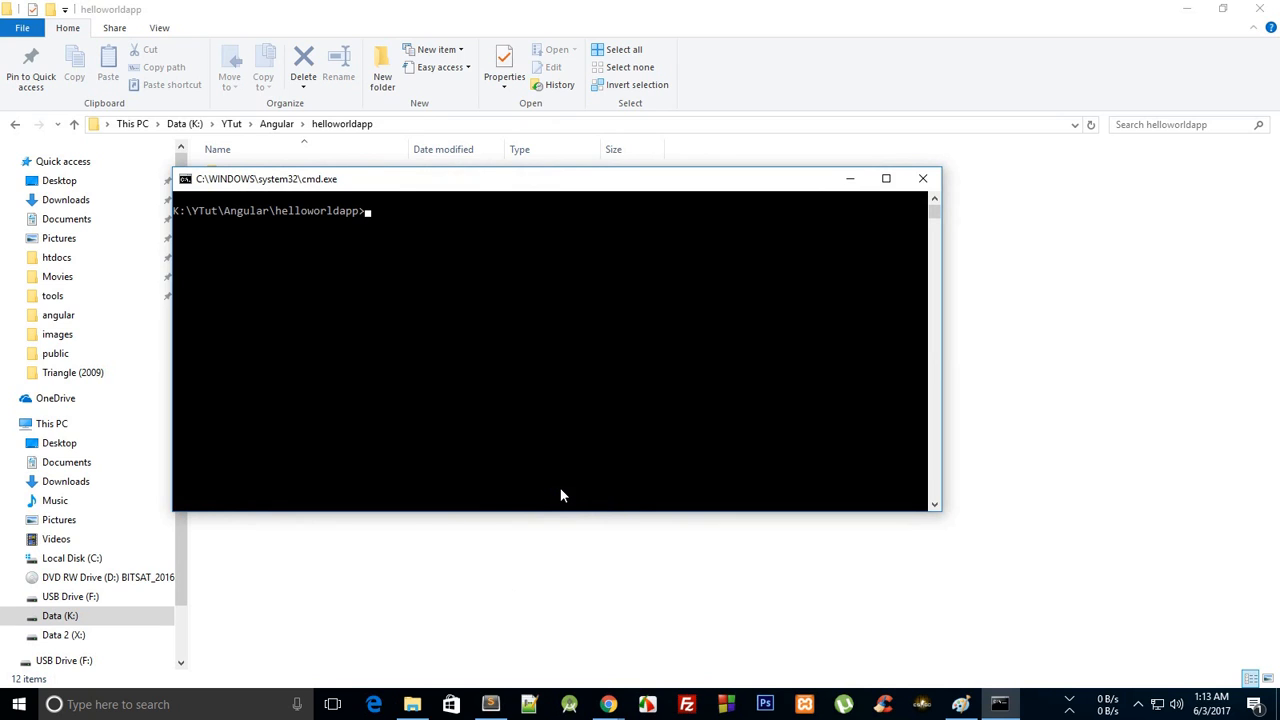
text(ng)
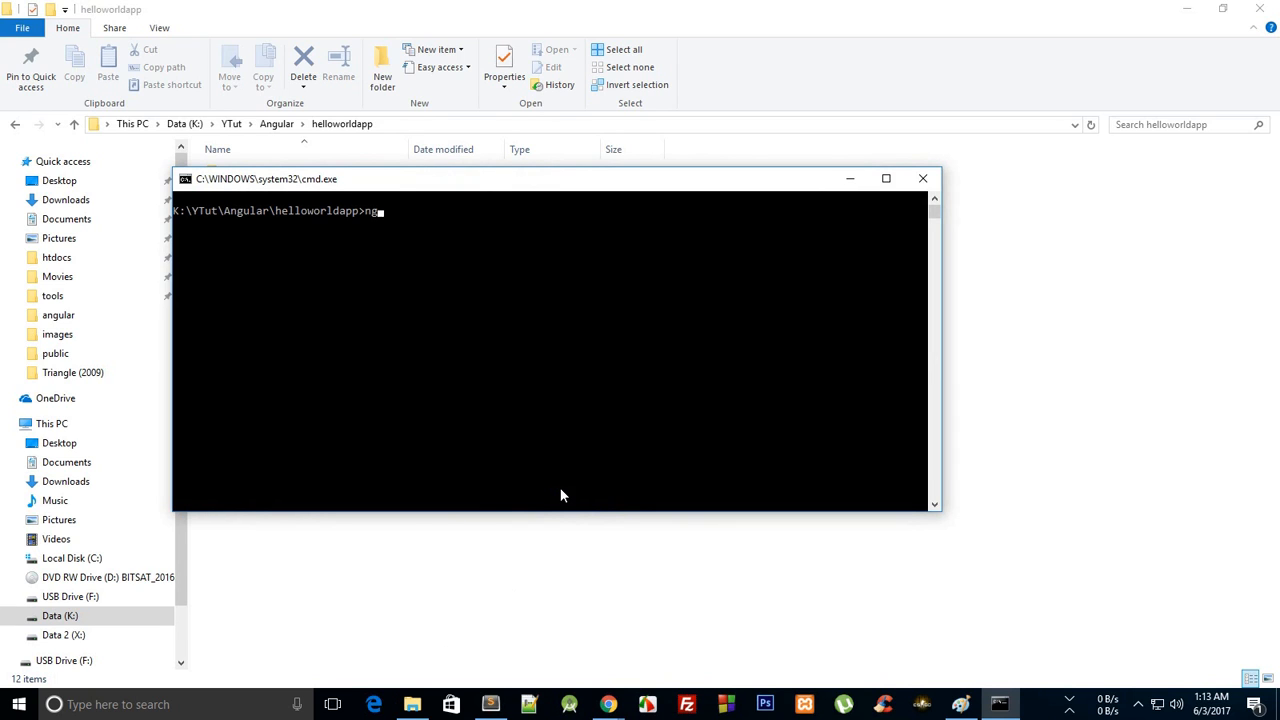
text(g com)
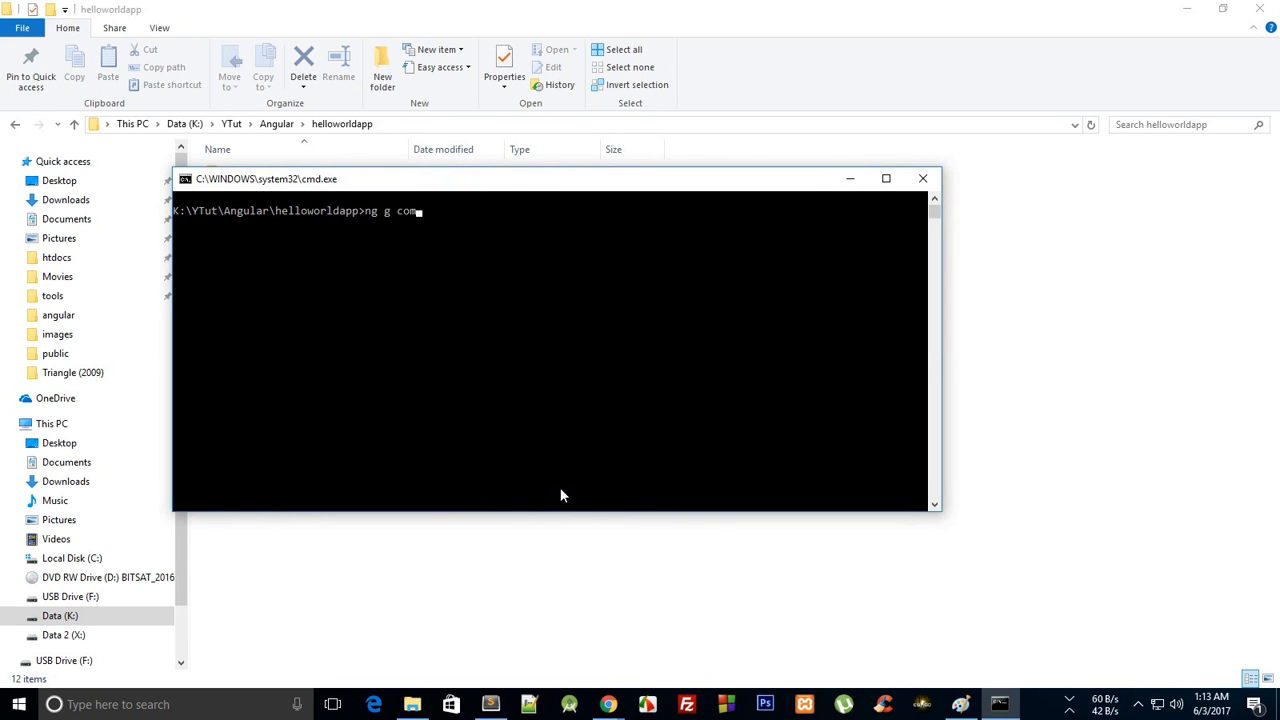
text(ponent)
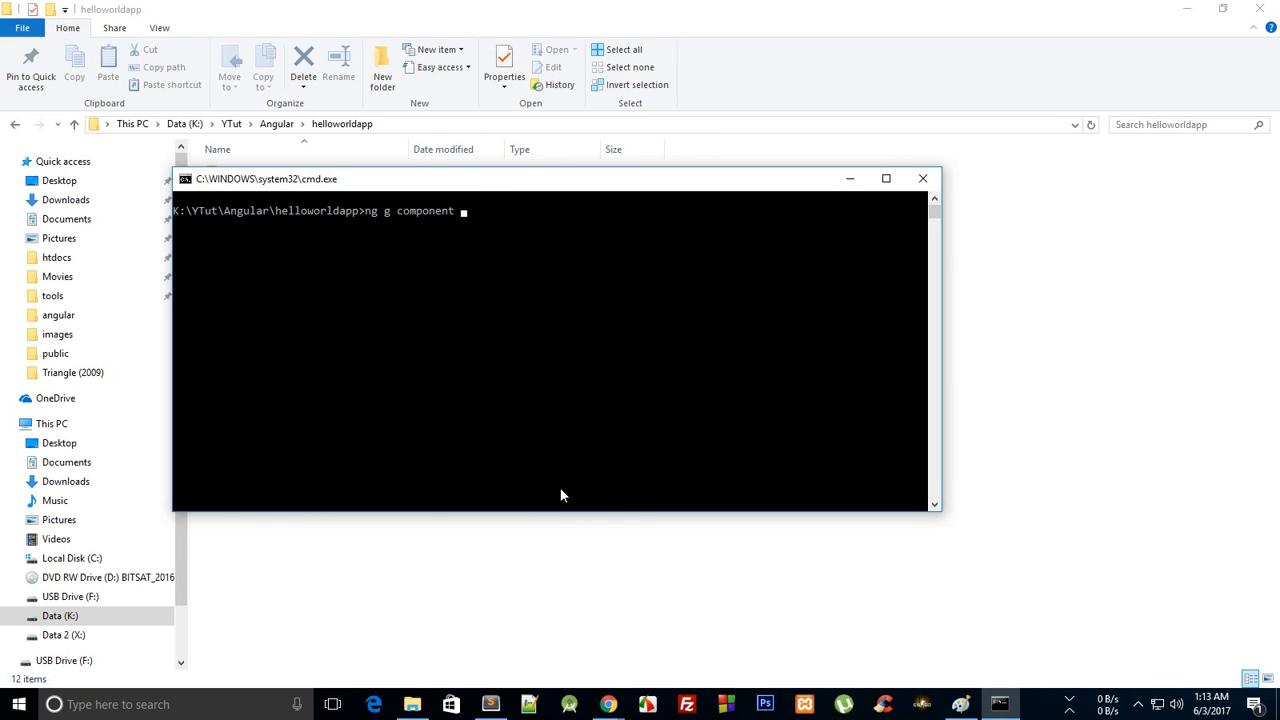
text(header)
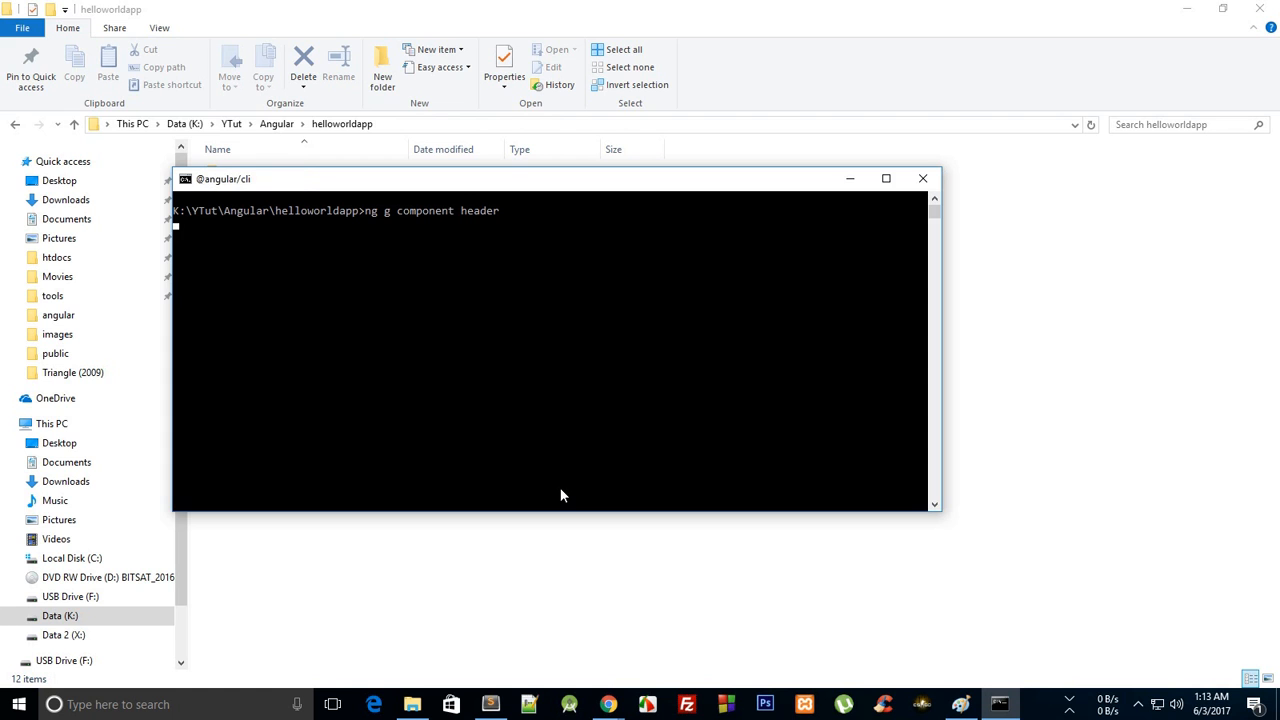
mouse_move(552, 476)
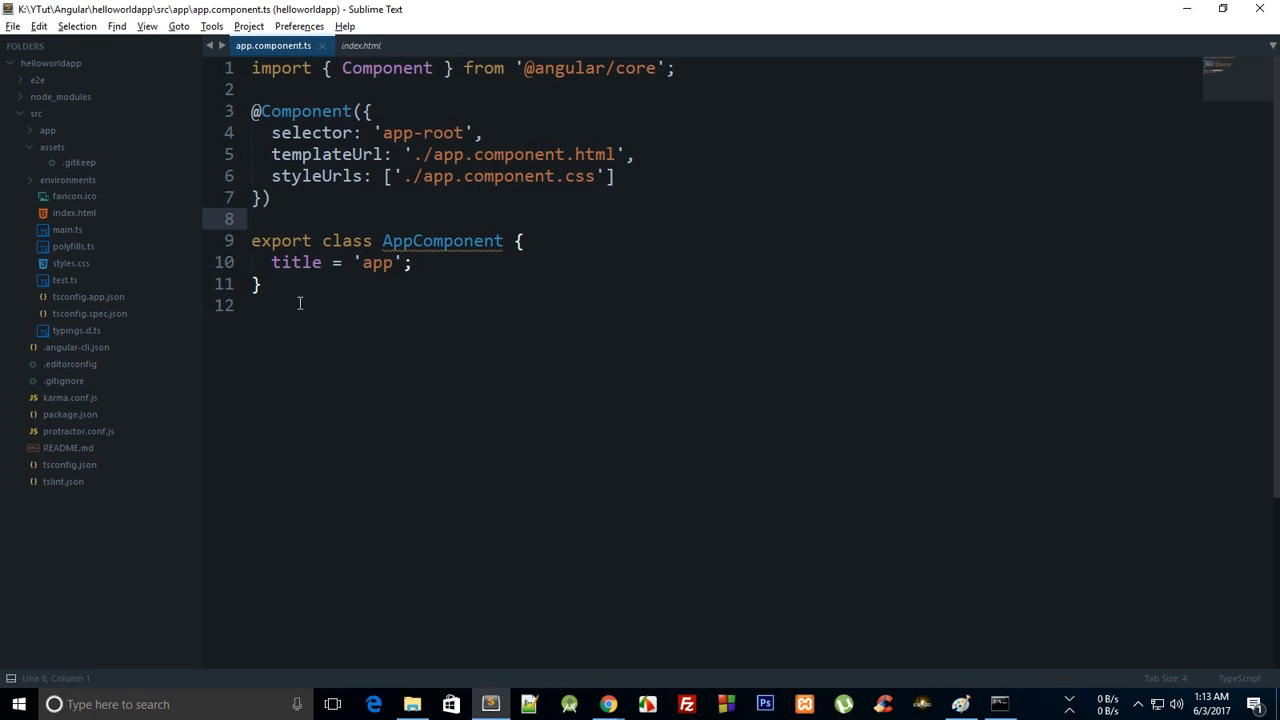
Step: Reveal the generated src/app/header files and review header.component.html and the full .ts code
click(36, 112)
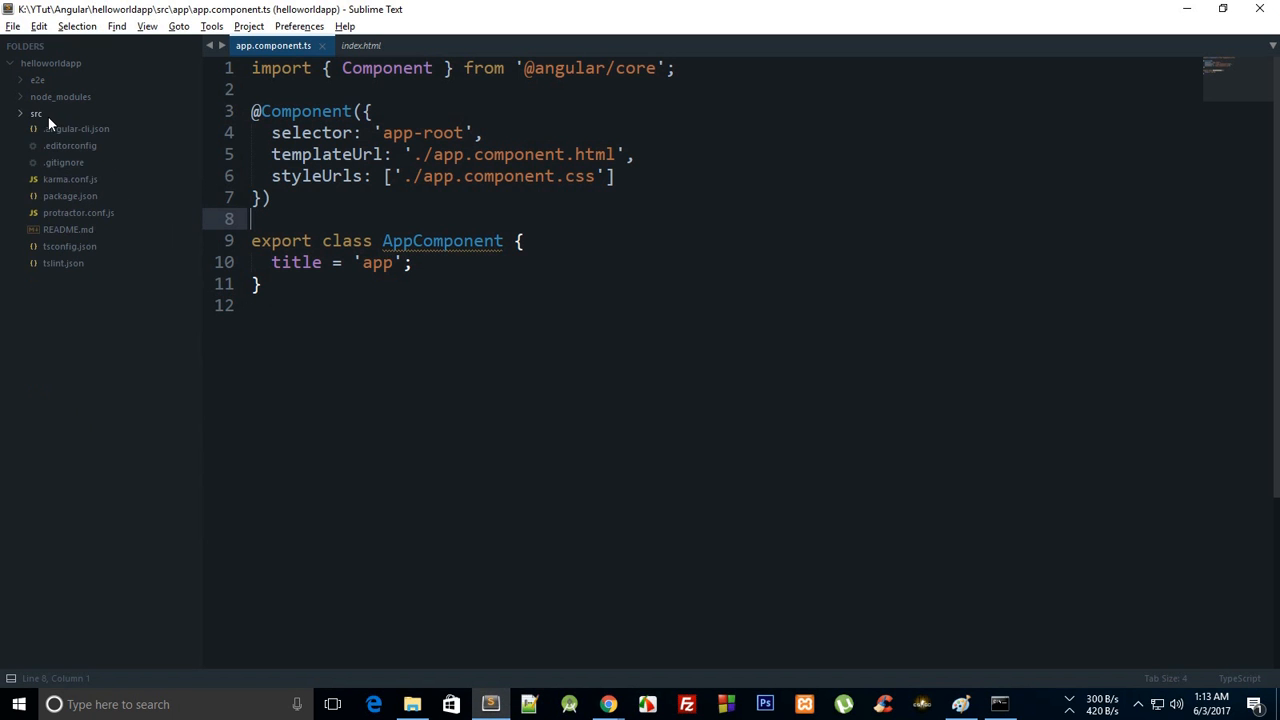
click(36, 112)
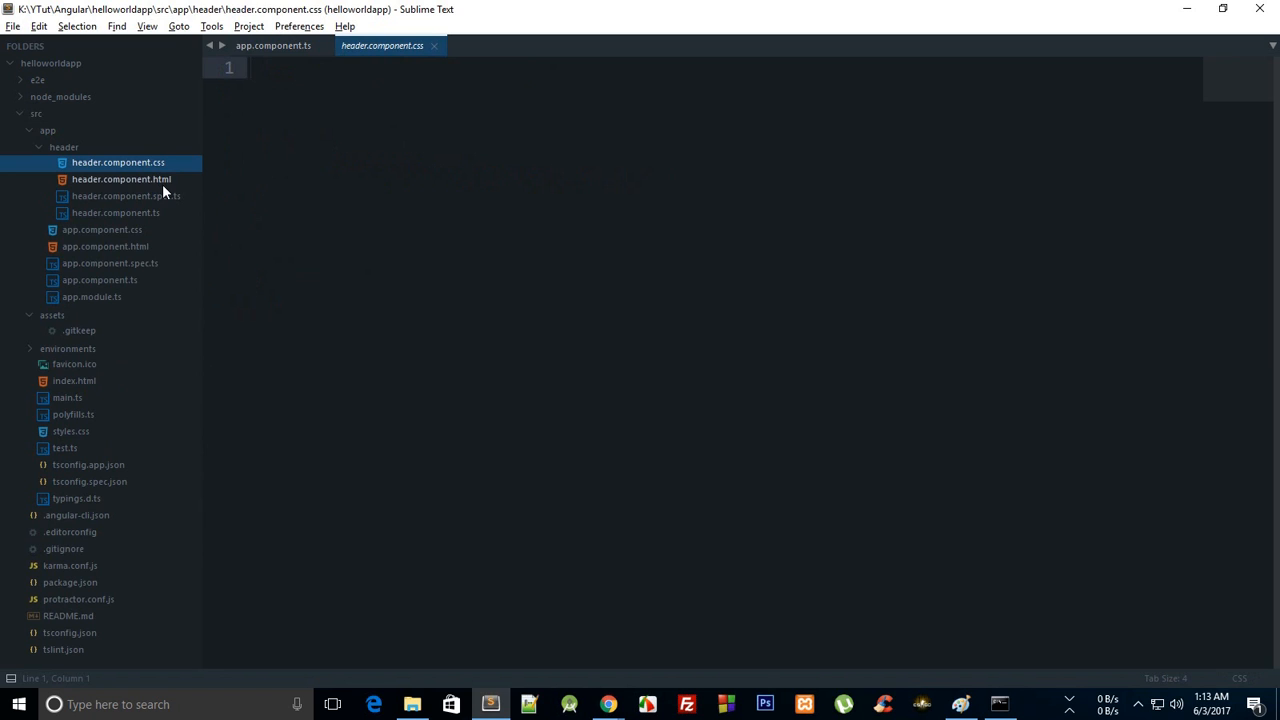
click(120, 180)
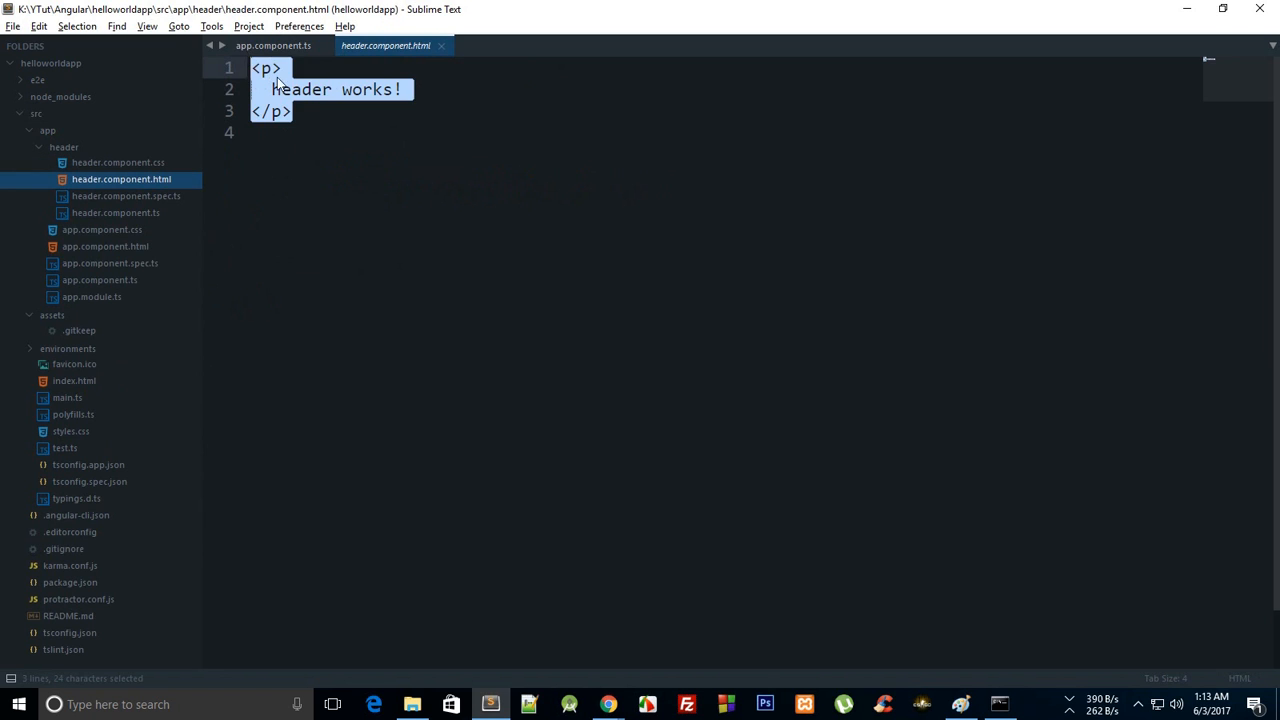
click(300, 192)
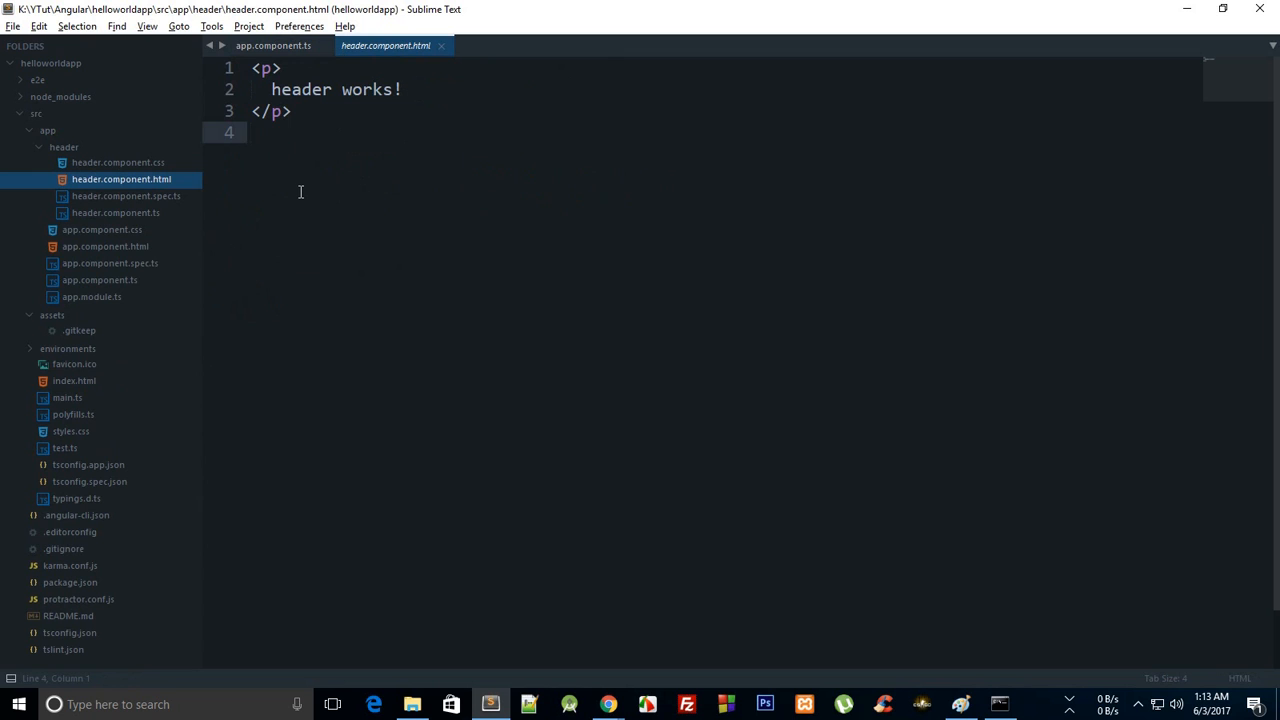
click(116, 212)
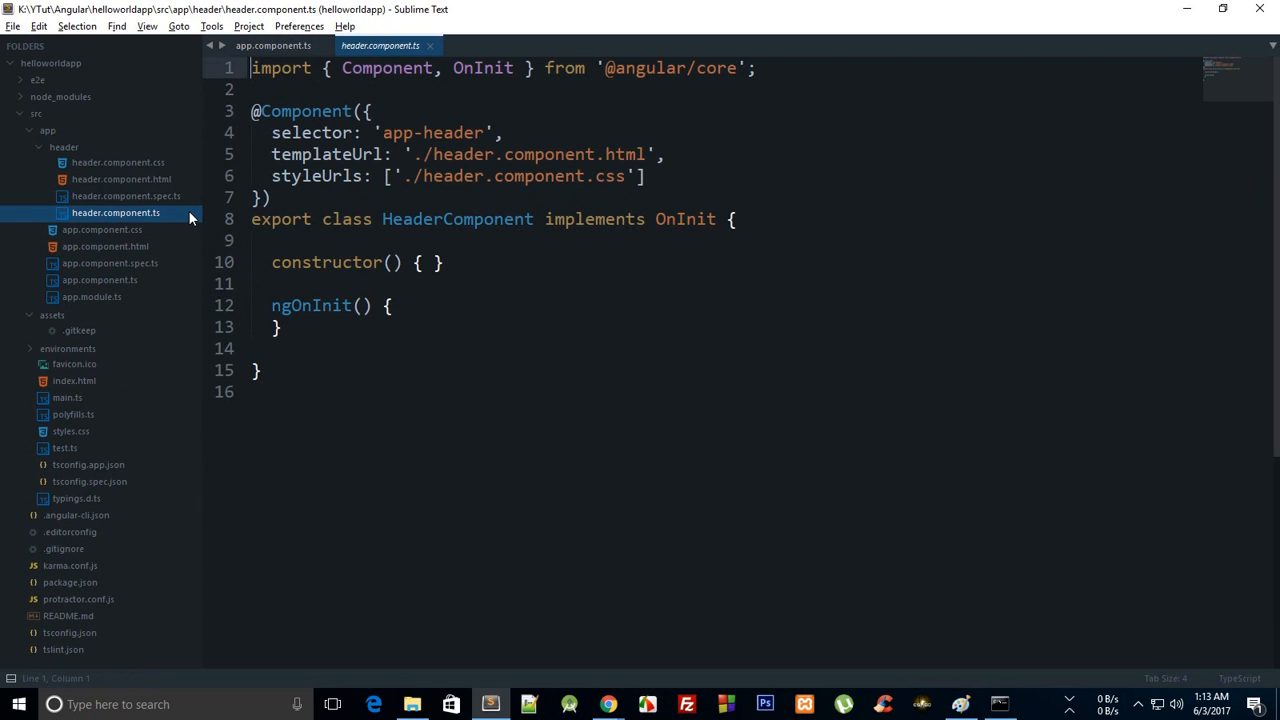
key(ctrl+a)
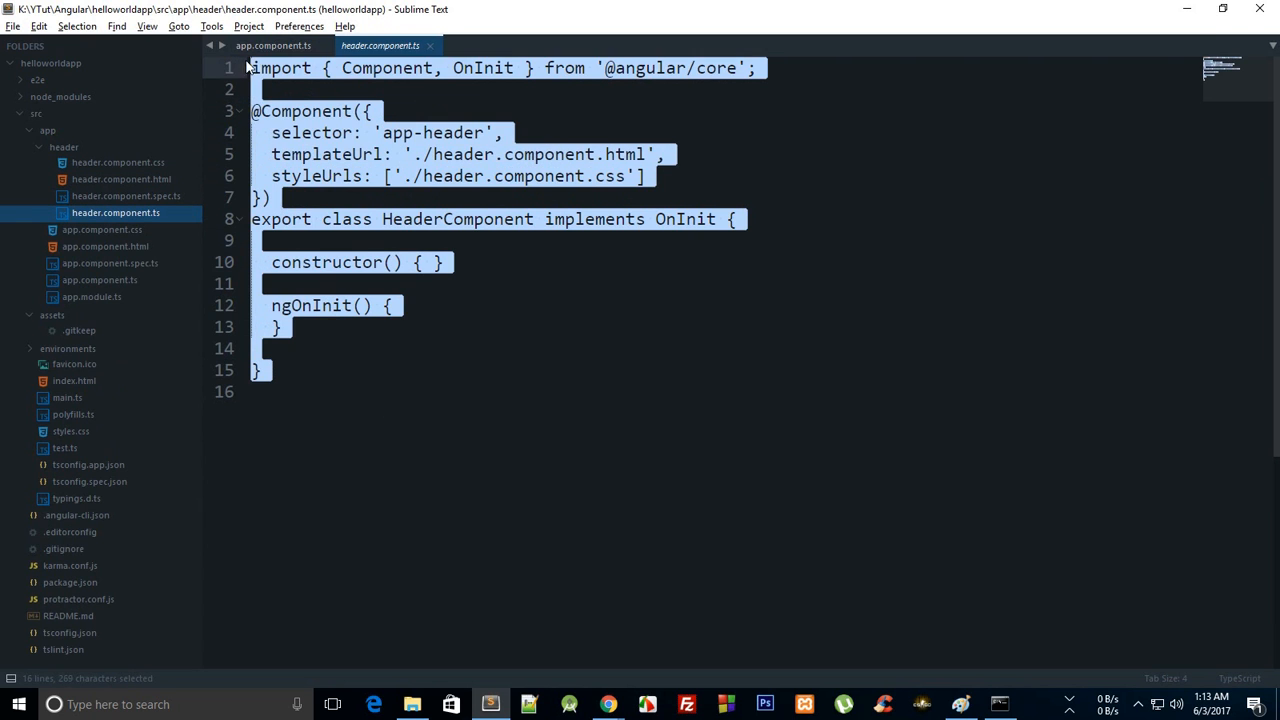
click(492, 444)
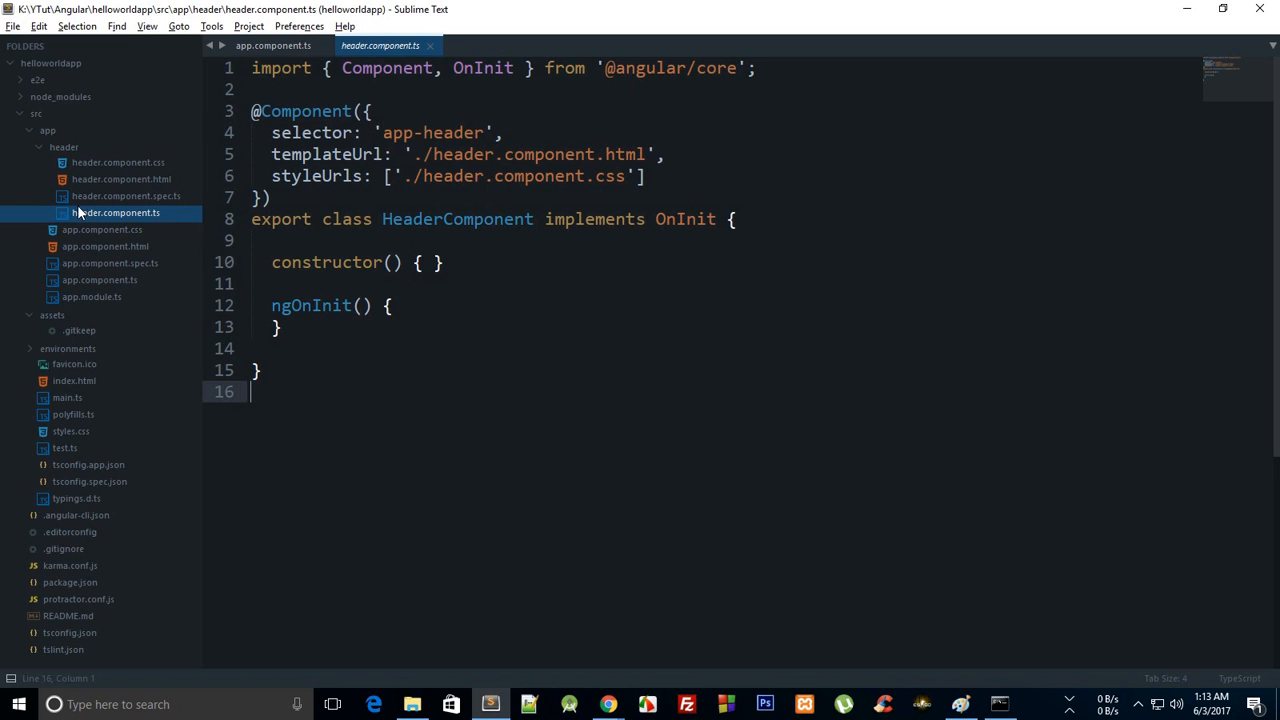
mouse_move(112, 208)
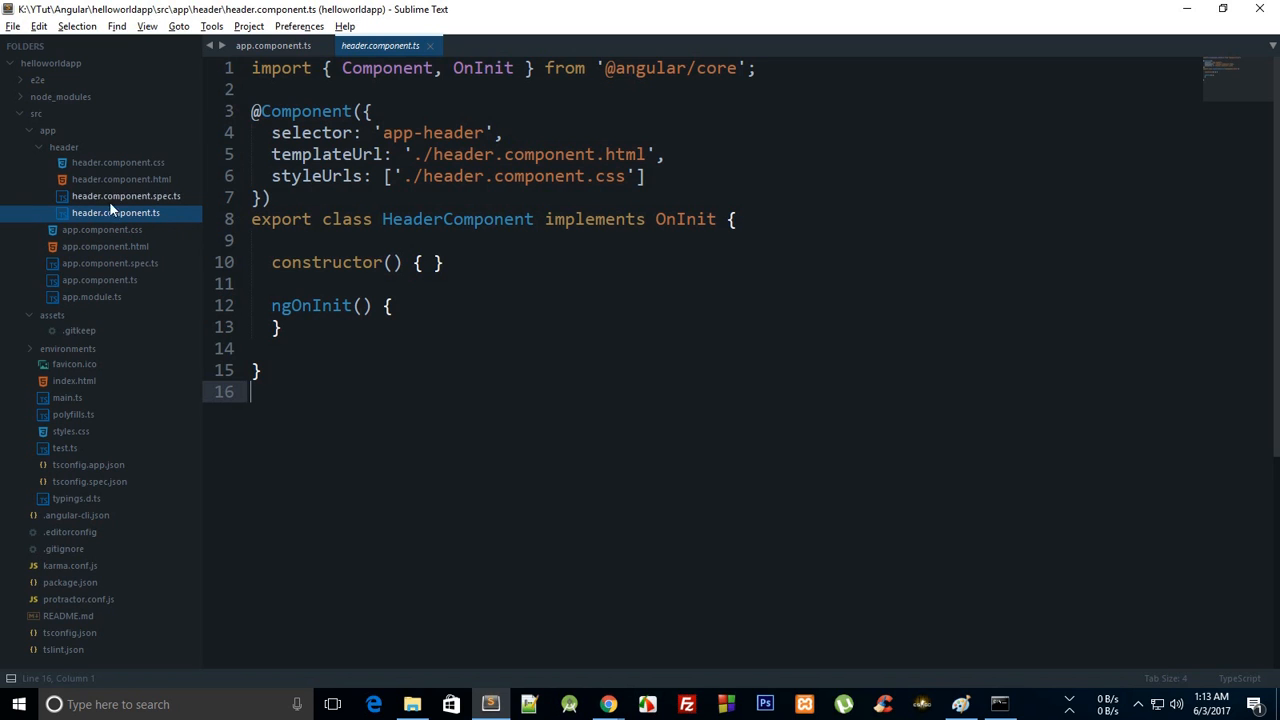
mouse_move(70, 228)
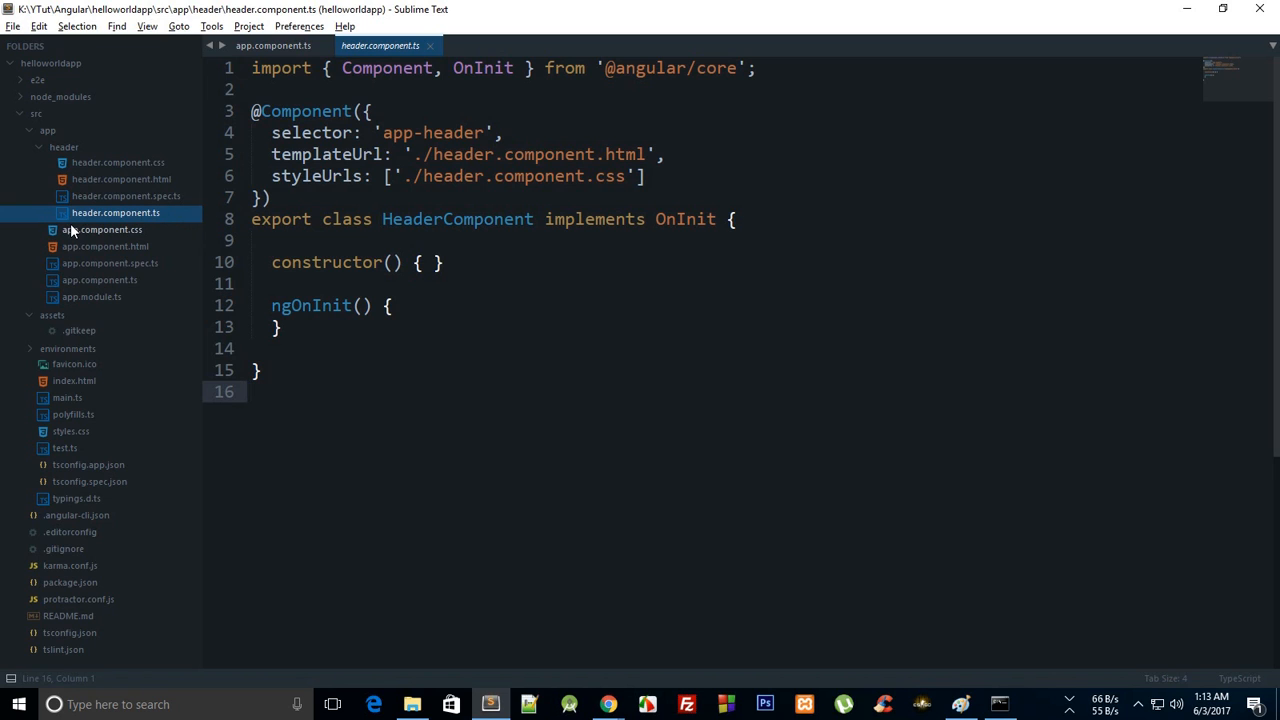
Step: Revisit the header HTML, view the empty header.component.css, and collapse the header folder
click(120, 180)
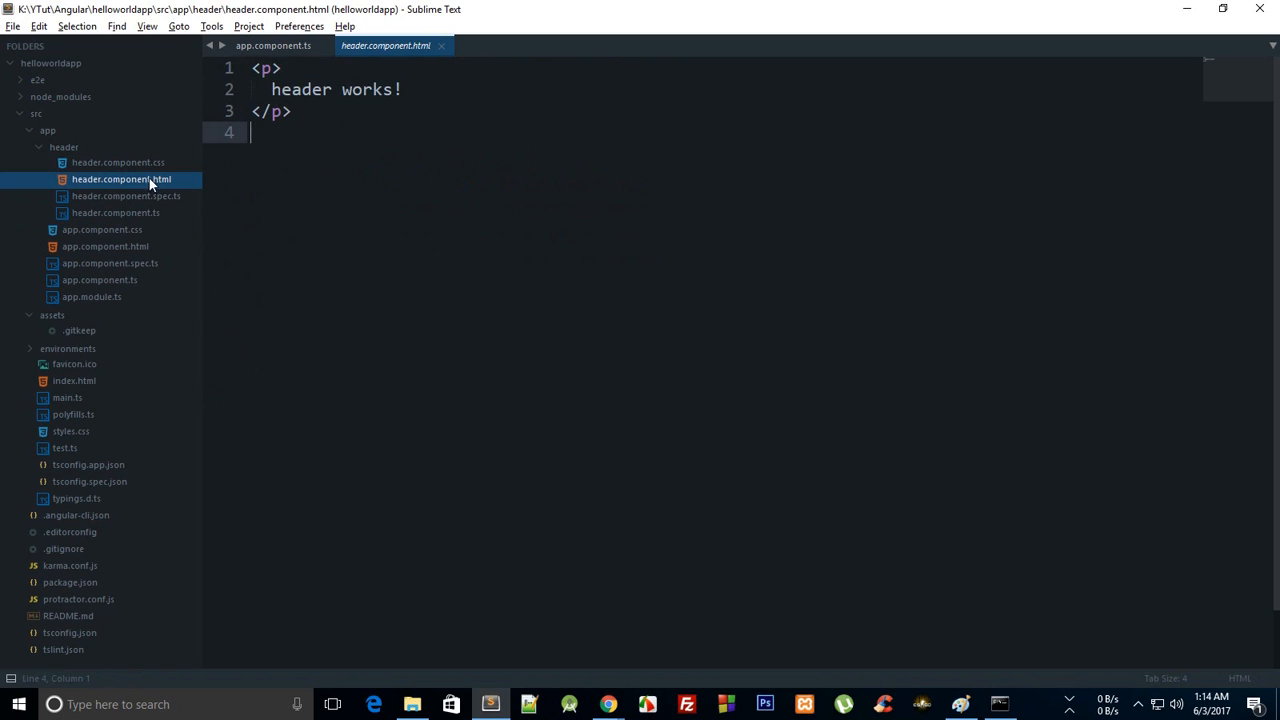
click(118, 162)
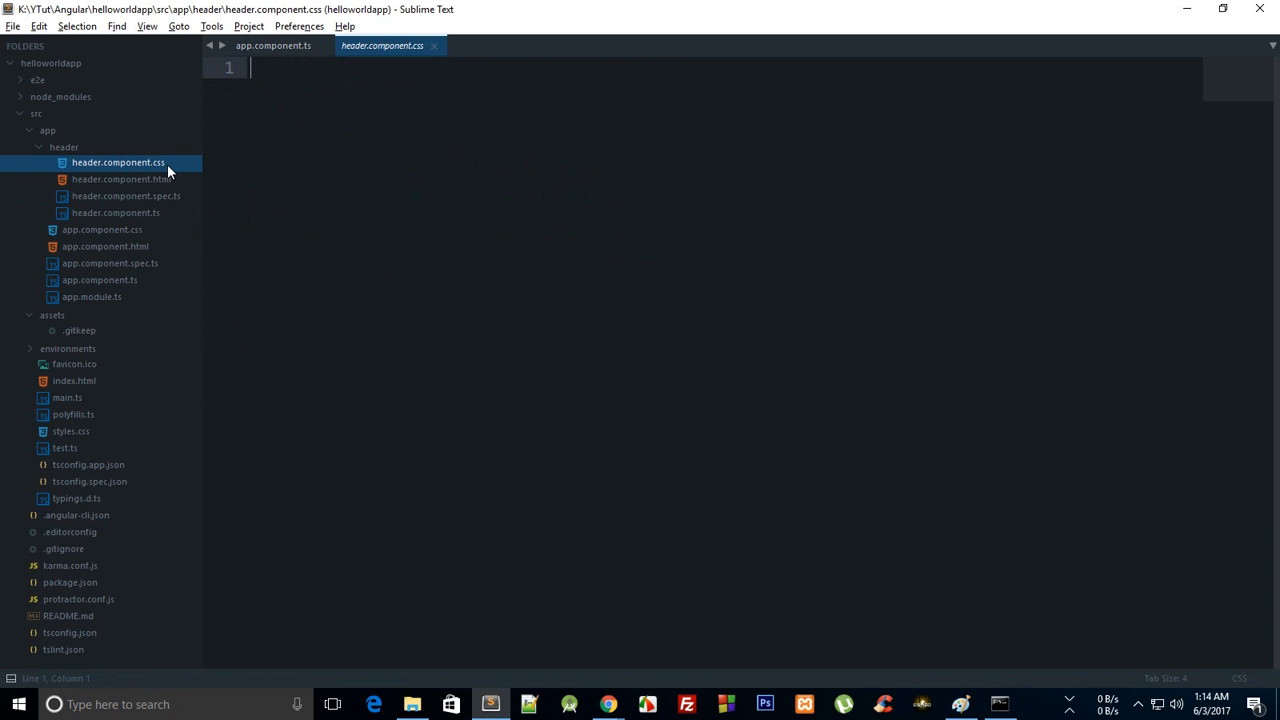
mouse_move(160, 156)
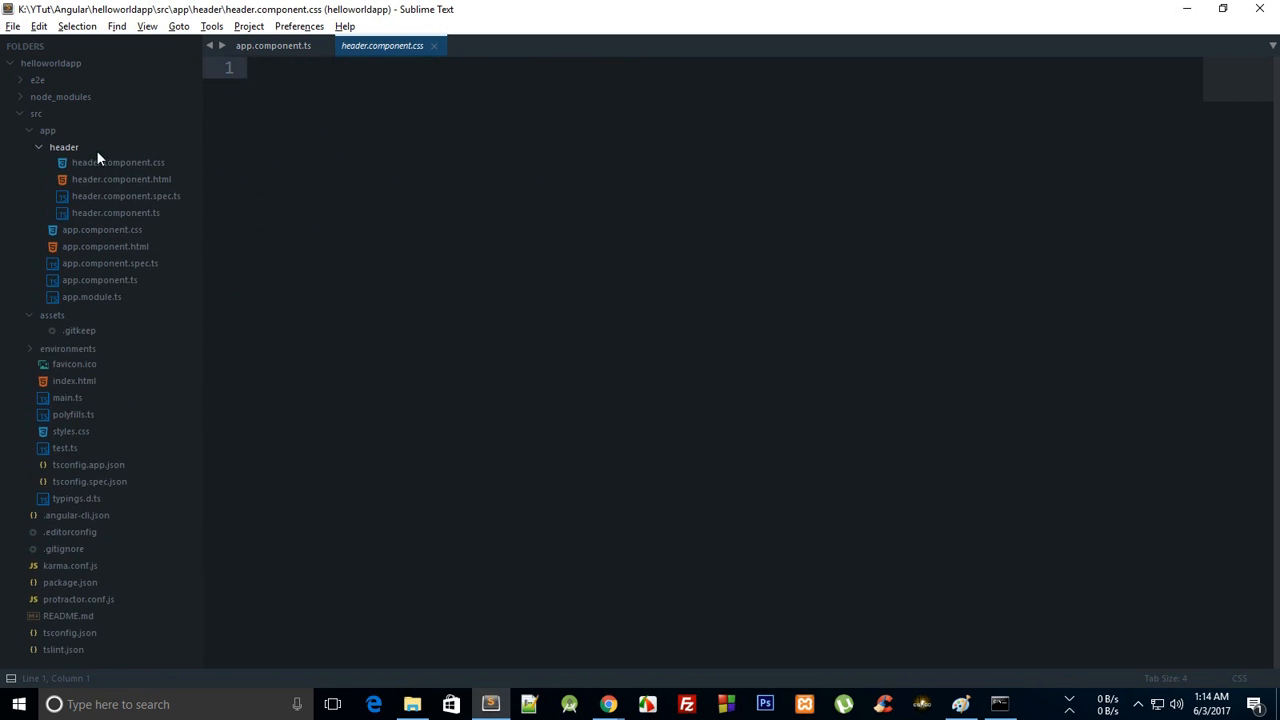
click(64, 148)
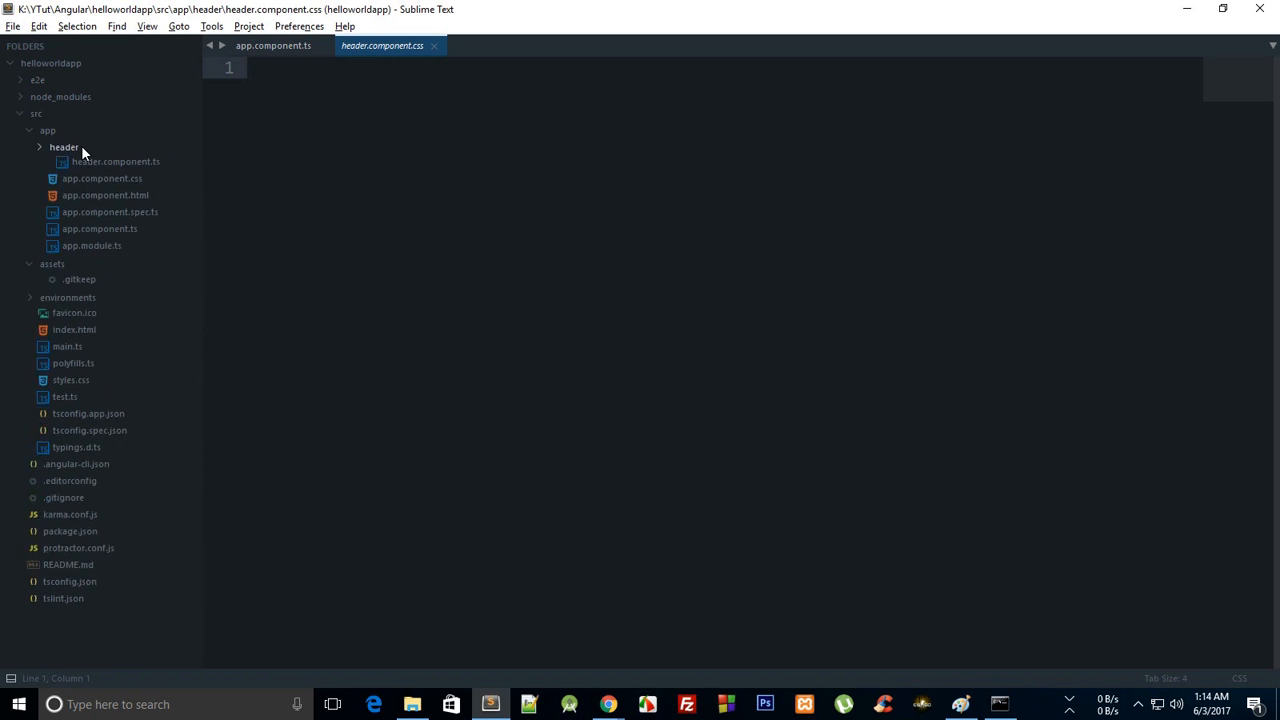
Step: Bring up the Paint sketch and scribble a mark below the word root
click(64, 148)
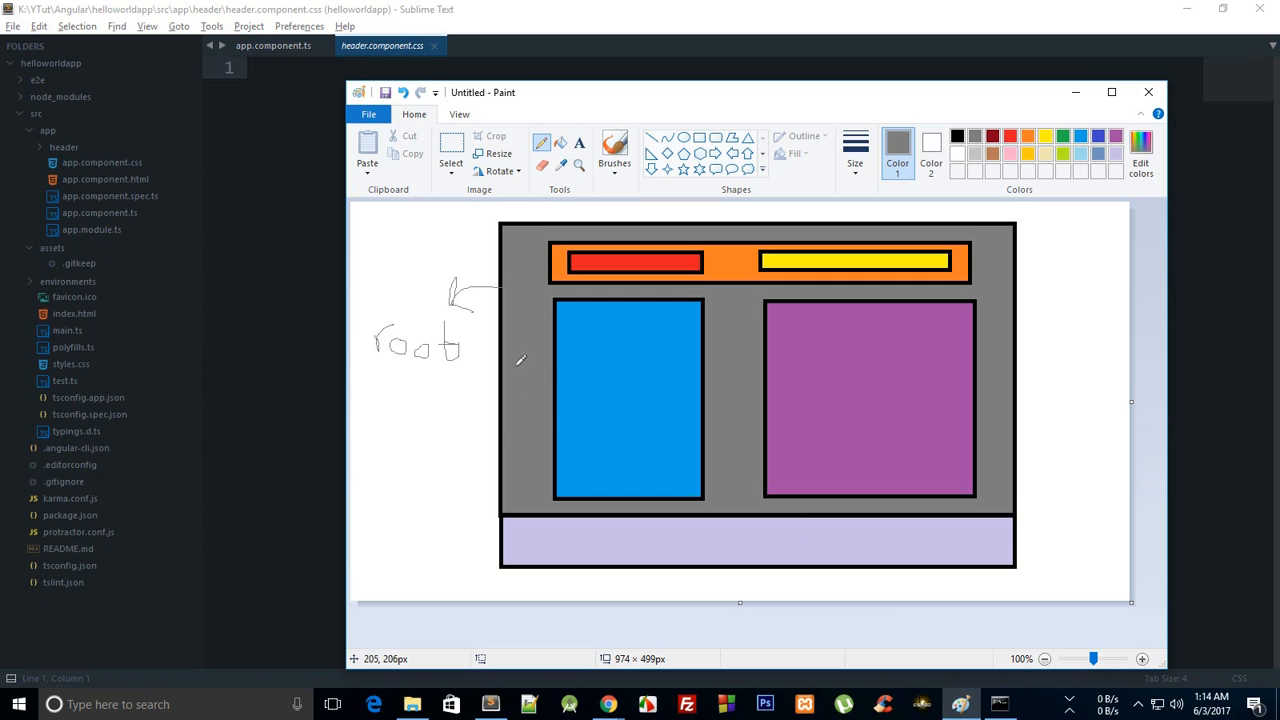
drag(484, 384, 500, 460)
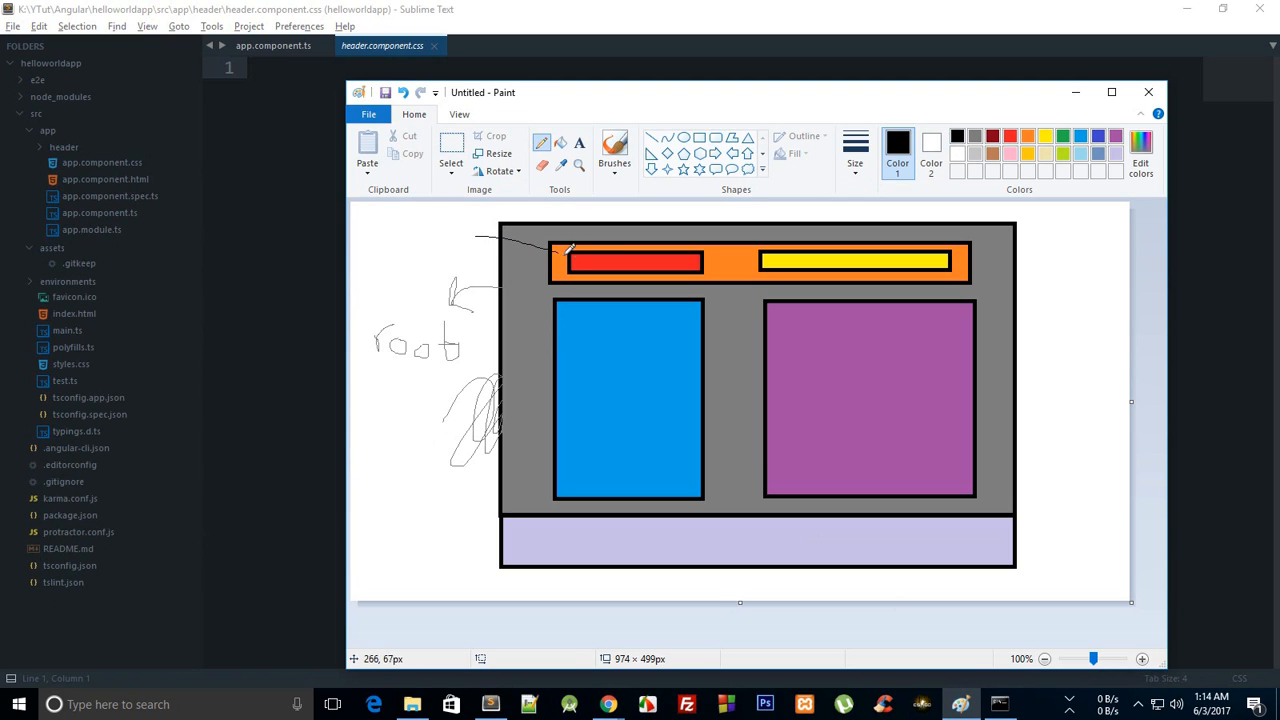
mouse_move(628, 304)
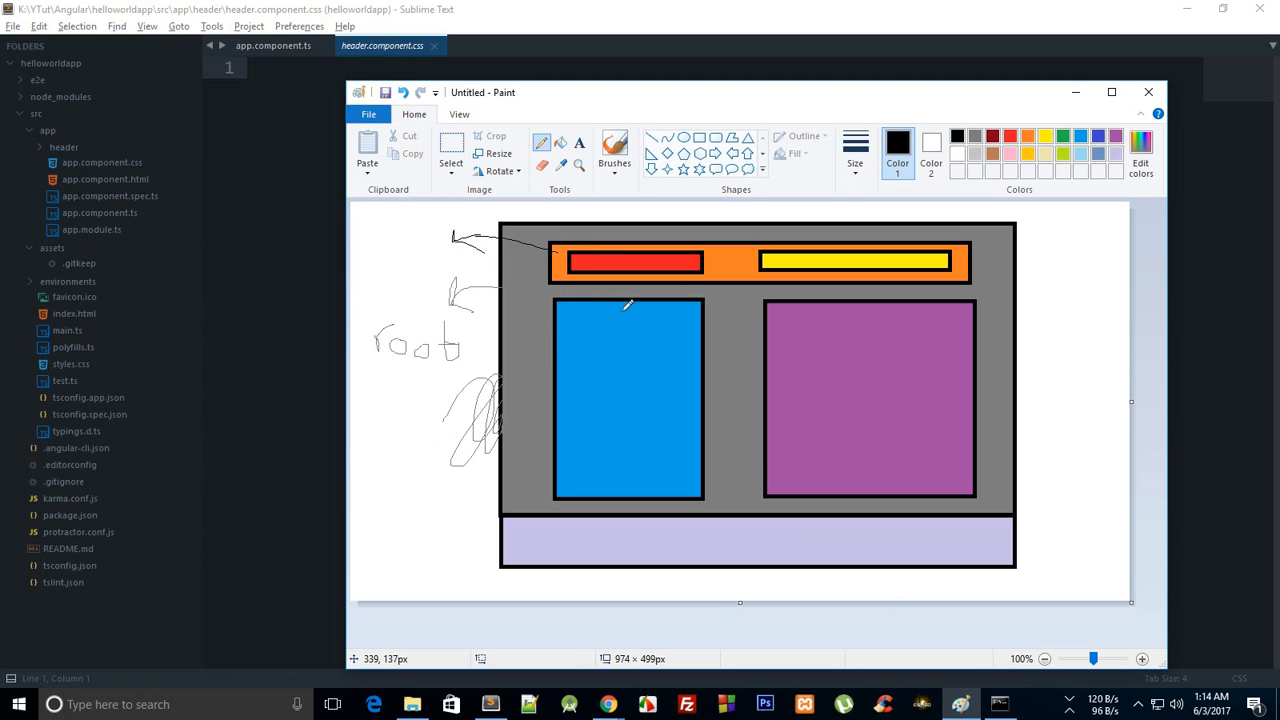